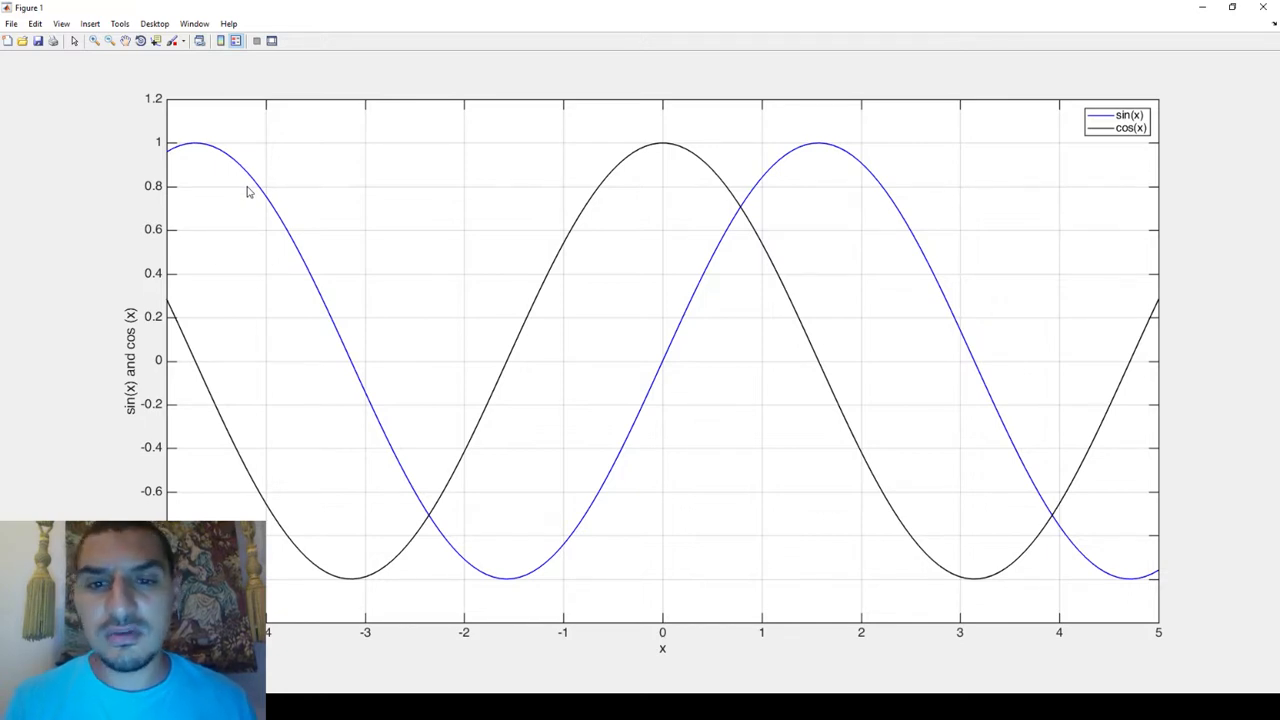
pyautogui.moveTo(555, 468)
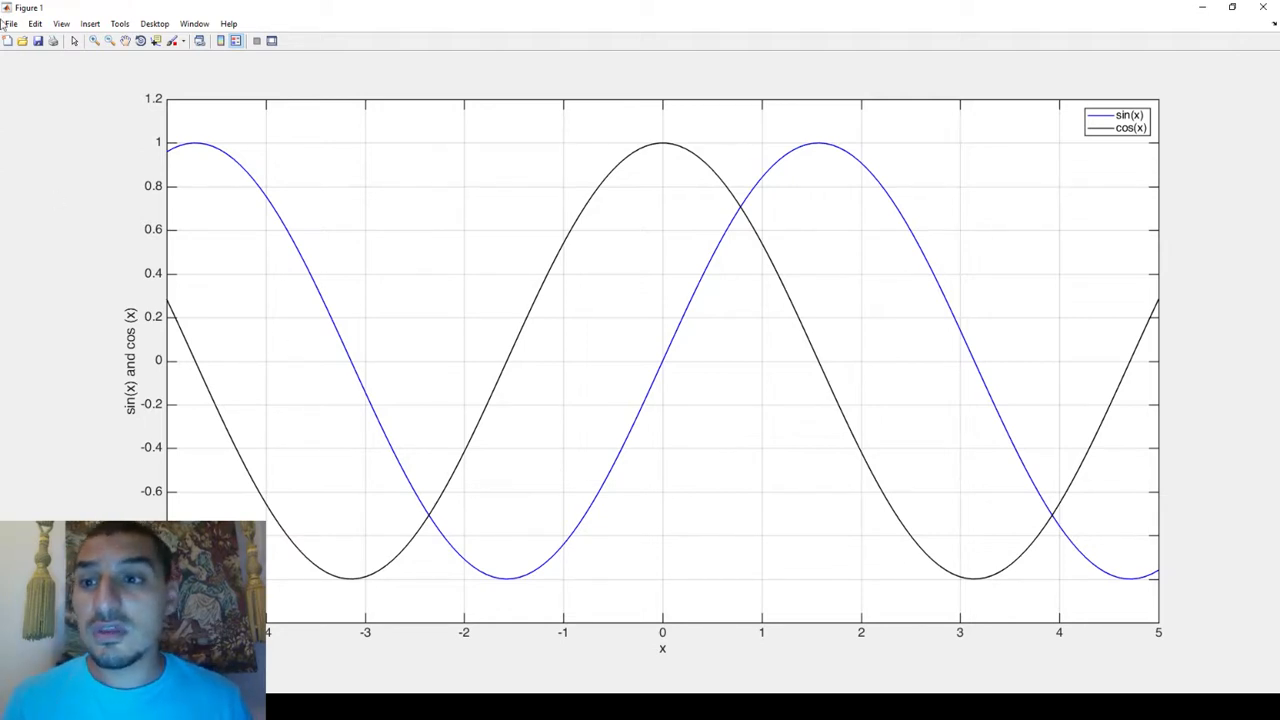
# Save the sin/cos figure as sin_cos.fig in the Videos folder.
pyautogui.click(11, 23)
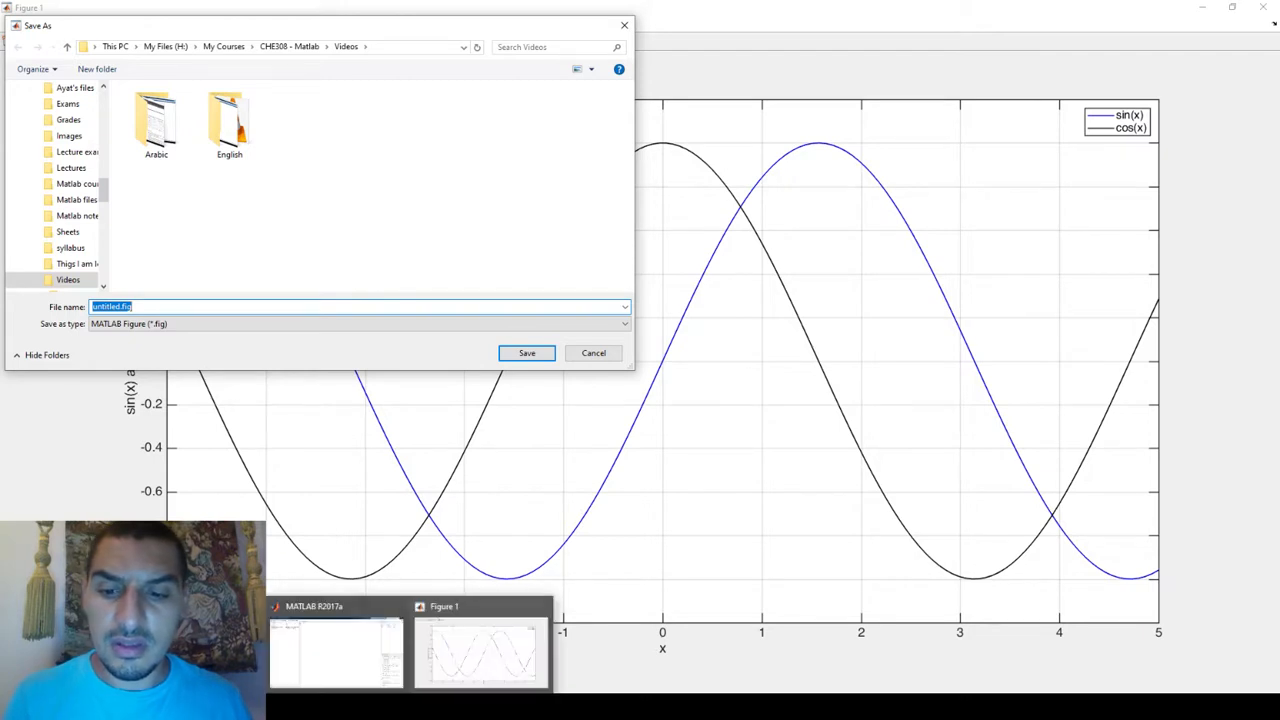
pyautogui.click(593, 352)
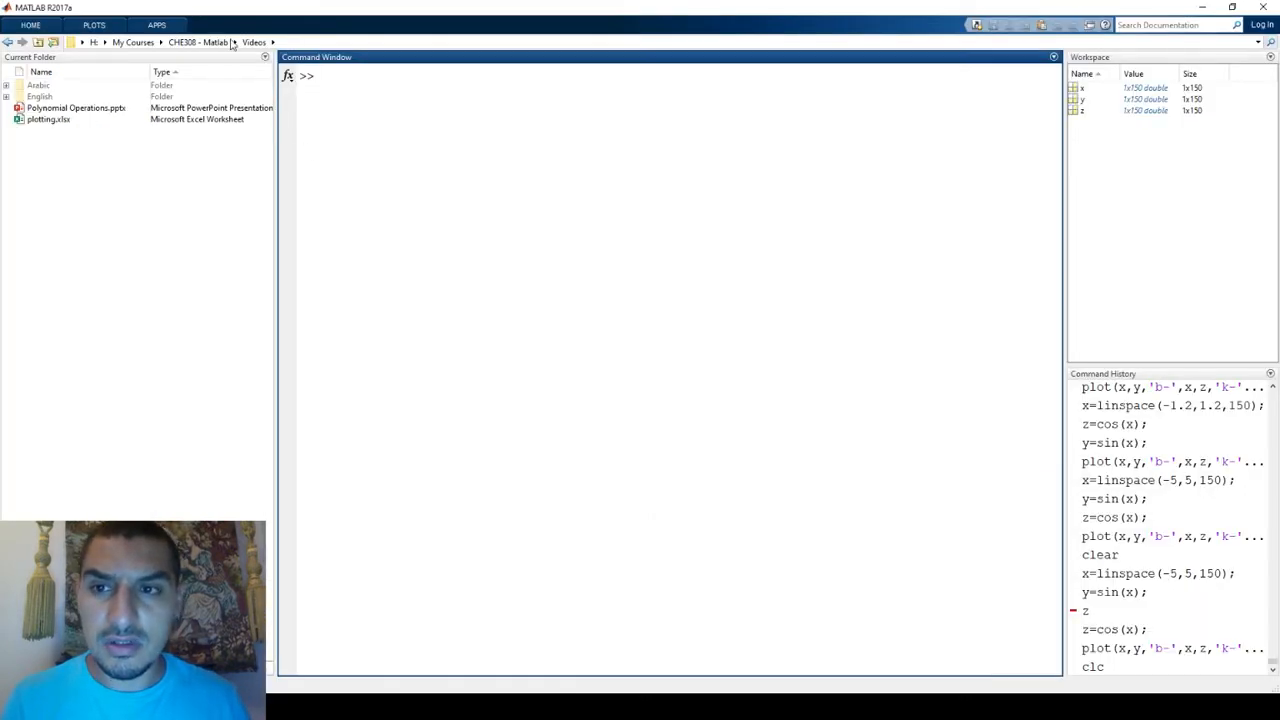
pyautogui.press('Ctrl+S')
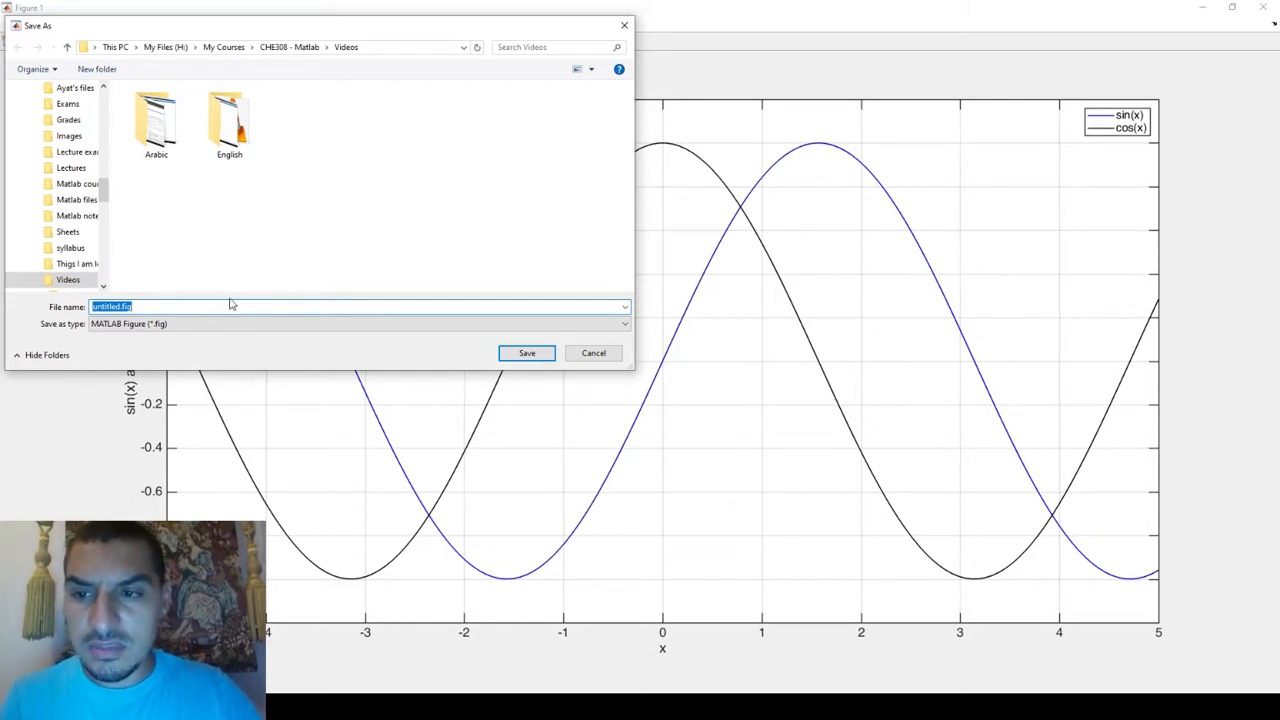
pyautogui.write('sin_cos')
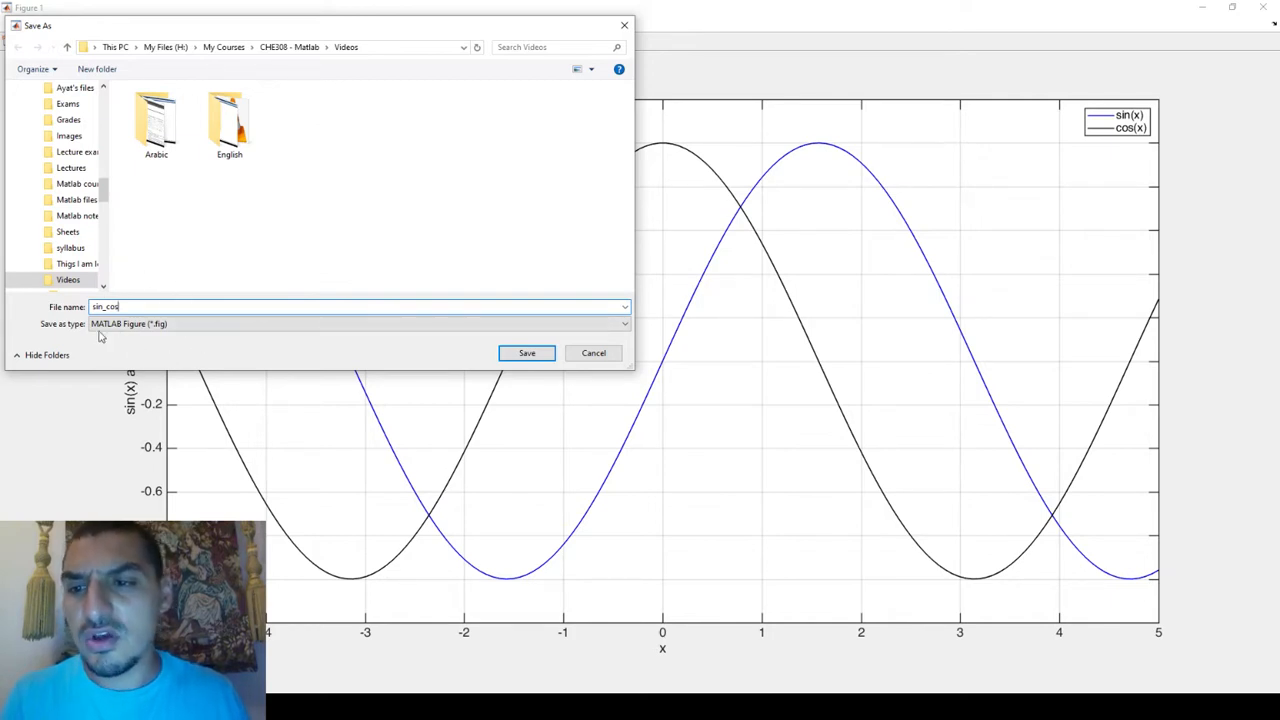
pyautogui.click(527, 352)
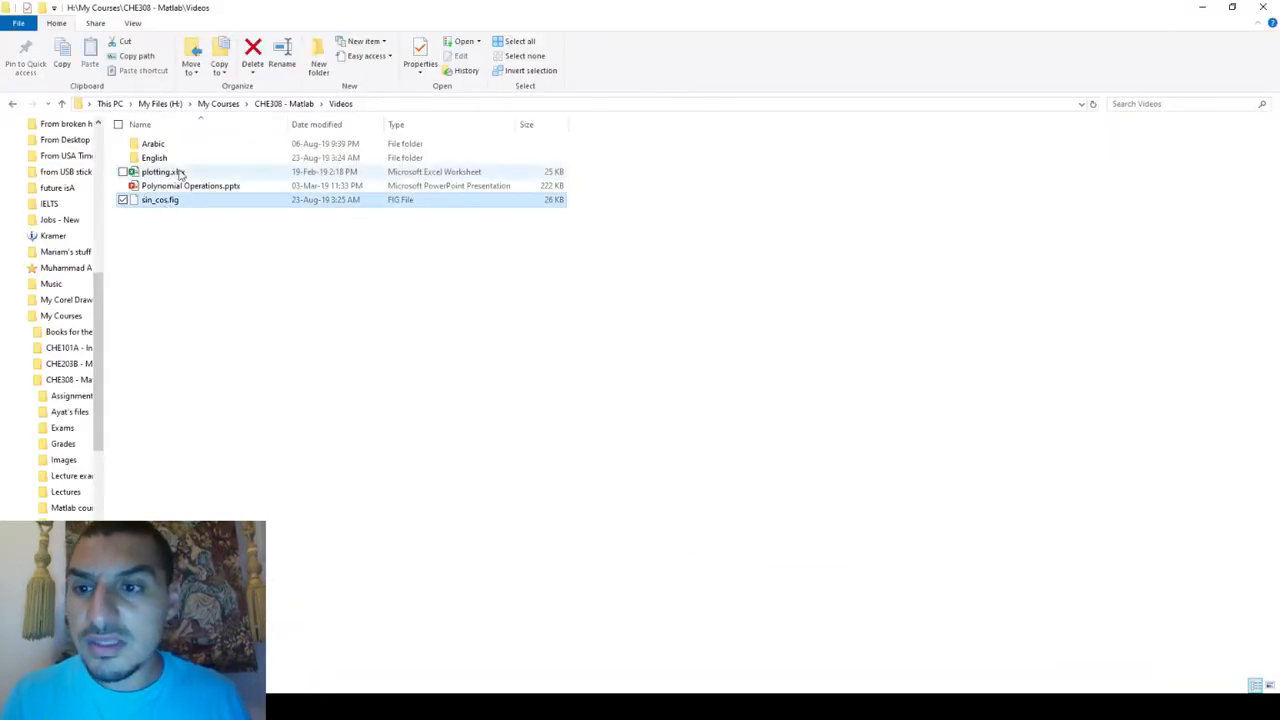
# Return to the MATLAB desktop after confirming sin_cos.fig is in Videos.
pyautogui.click(128, 246)
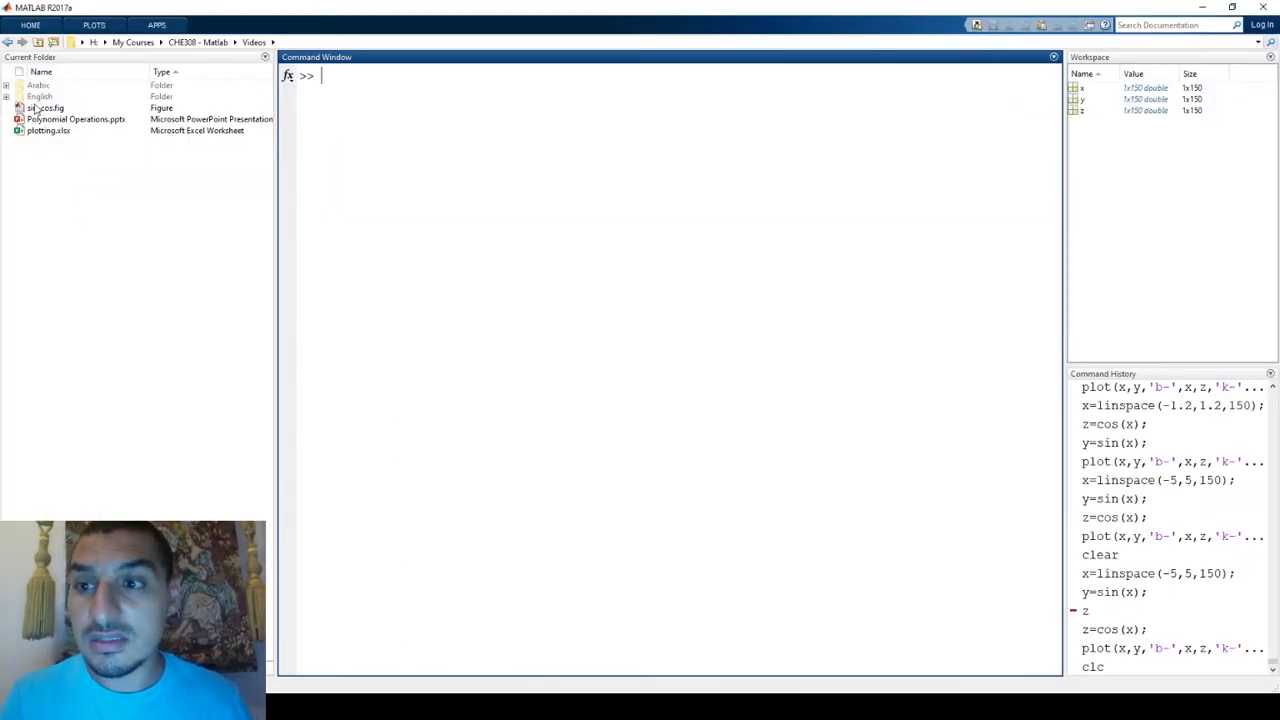
# Close the plot, clear the workspace, and reopen sin_cos.fig to restore the plot.
pyautogui.click(45, 107)
pyautogui.write('close')
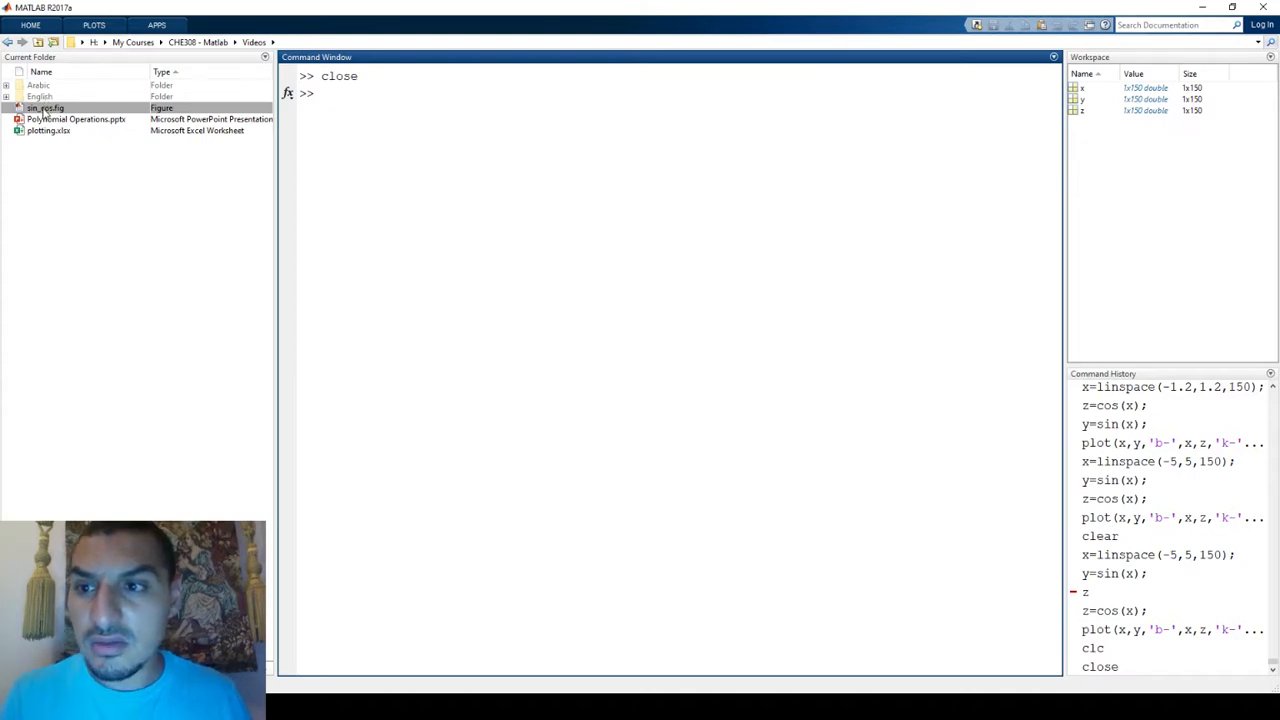
pyautogui.doubleClick(45, 107)
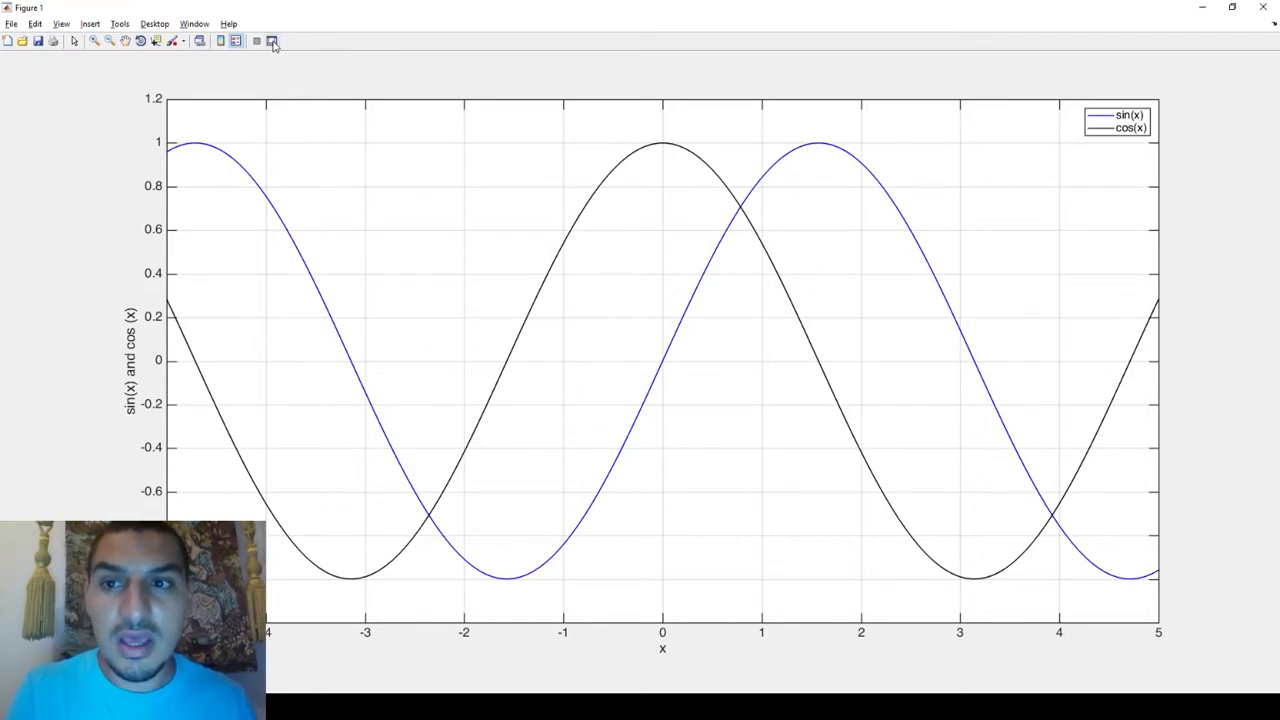
pyautogui.moveTo(330, 67)
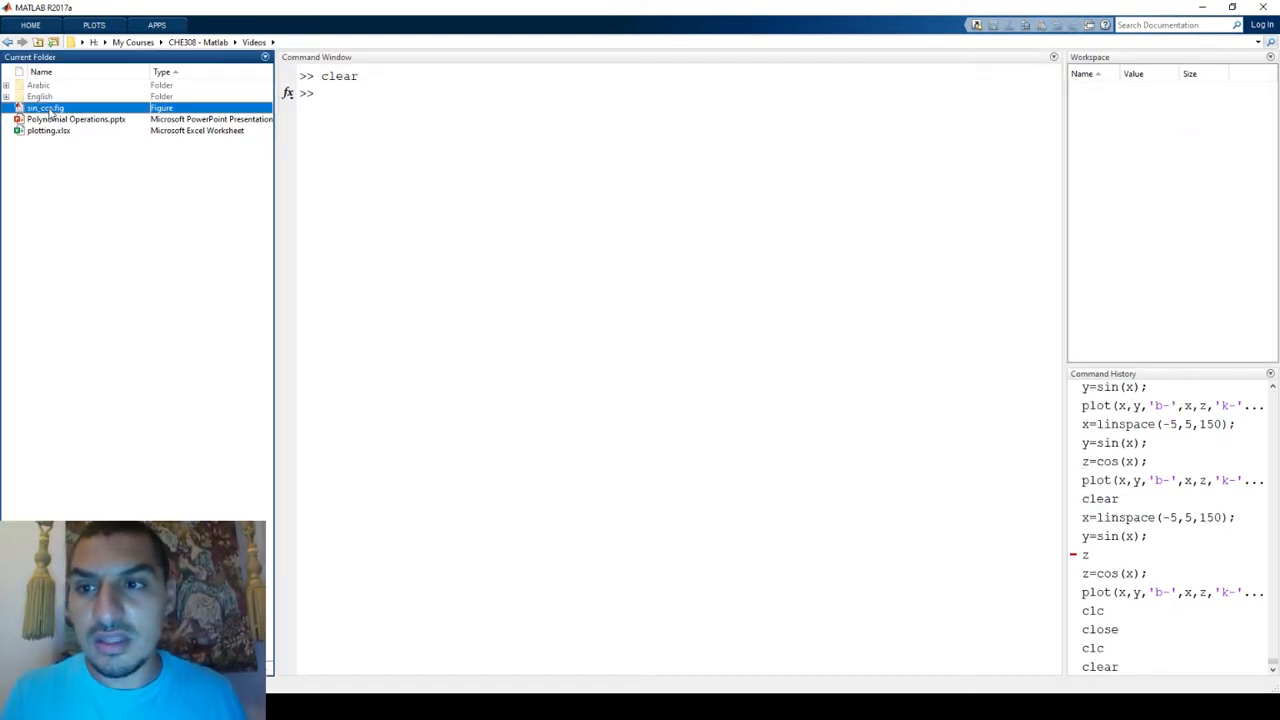
pyautogui.doubleClick(45, 107)
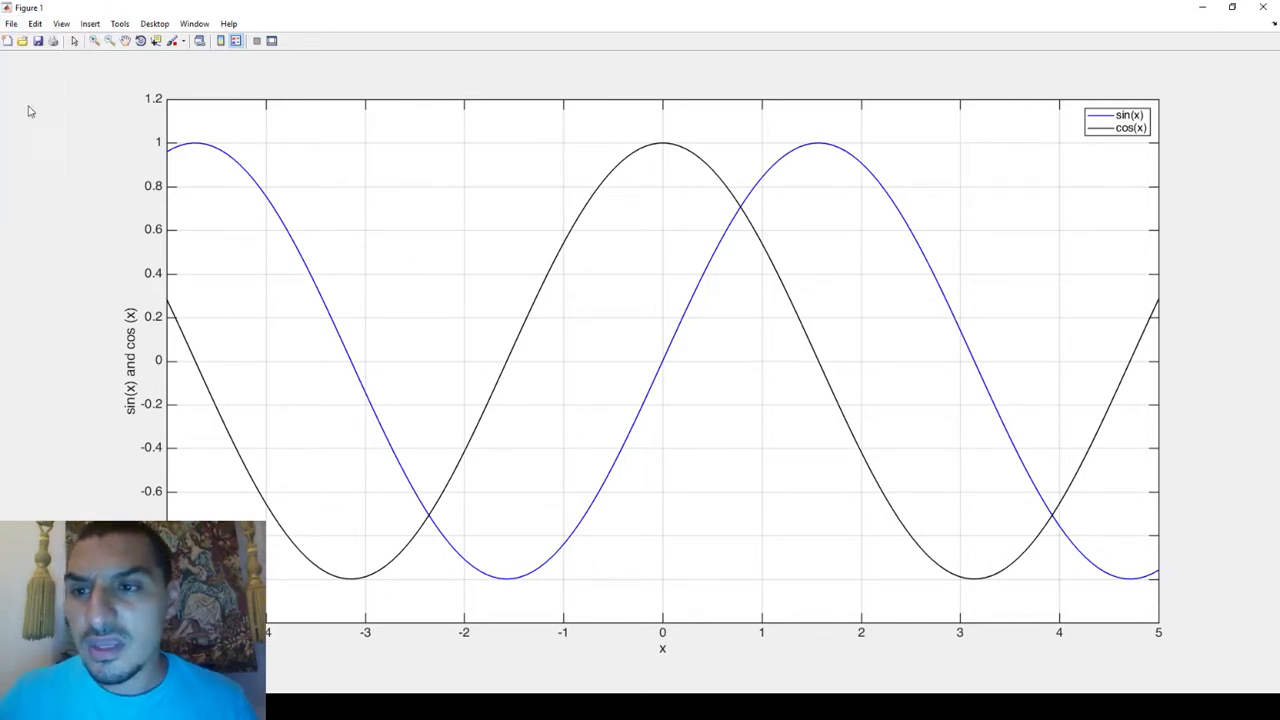
# Export the figure as the JPEG image sin_cos.jpg in Videos.
pyautogui.click(22, 40)
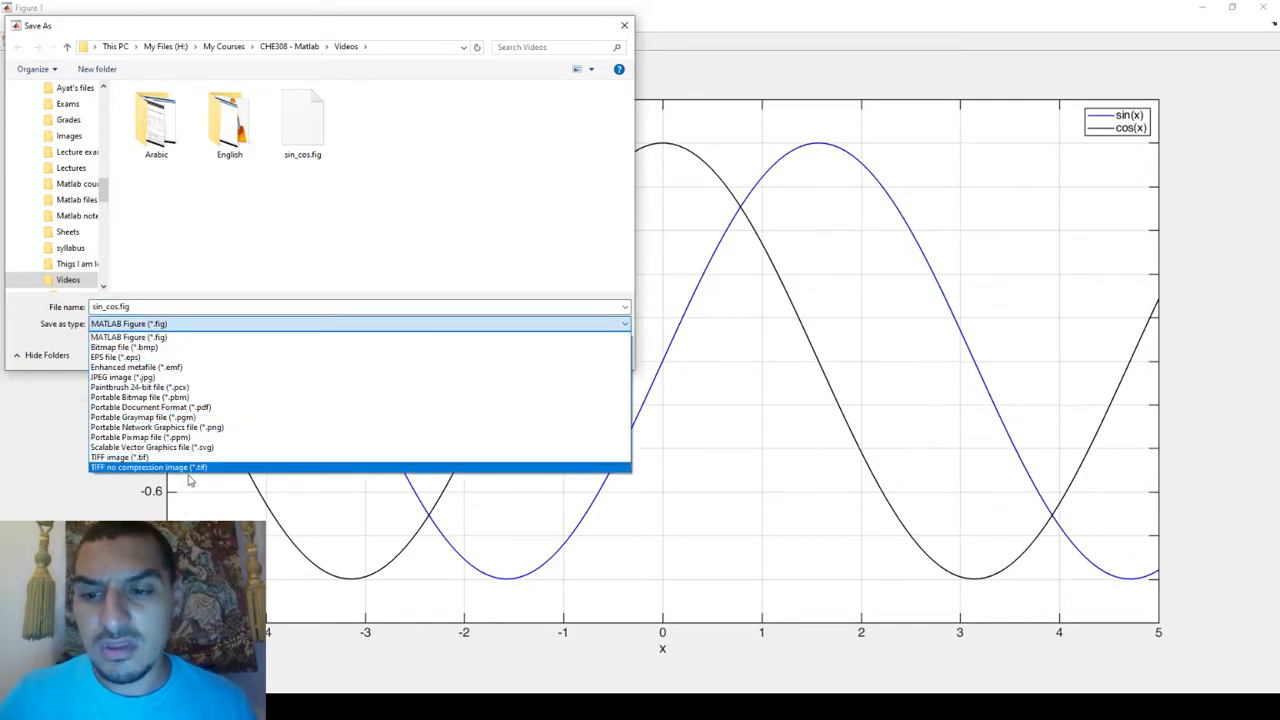
pyautogui.moveTo(190, 437)
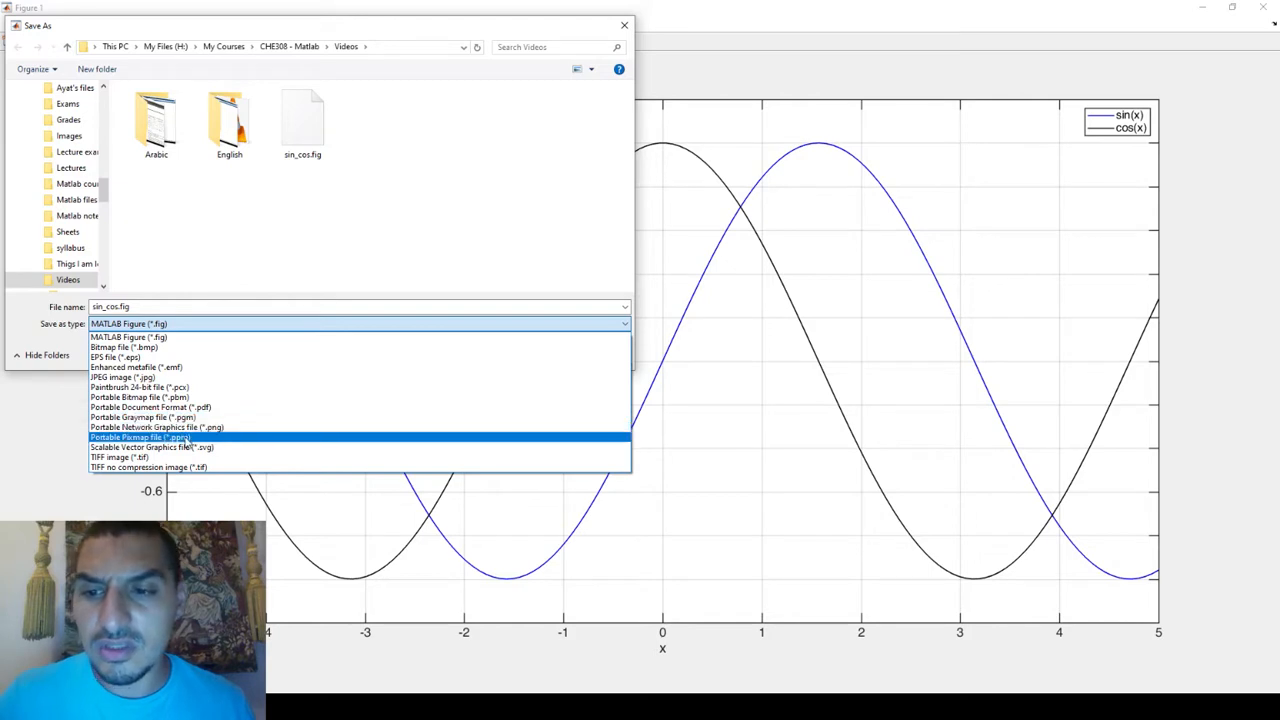
pyautogui.click(122, 377)
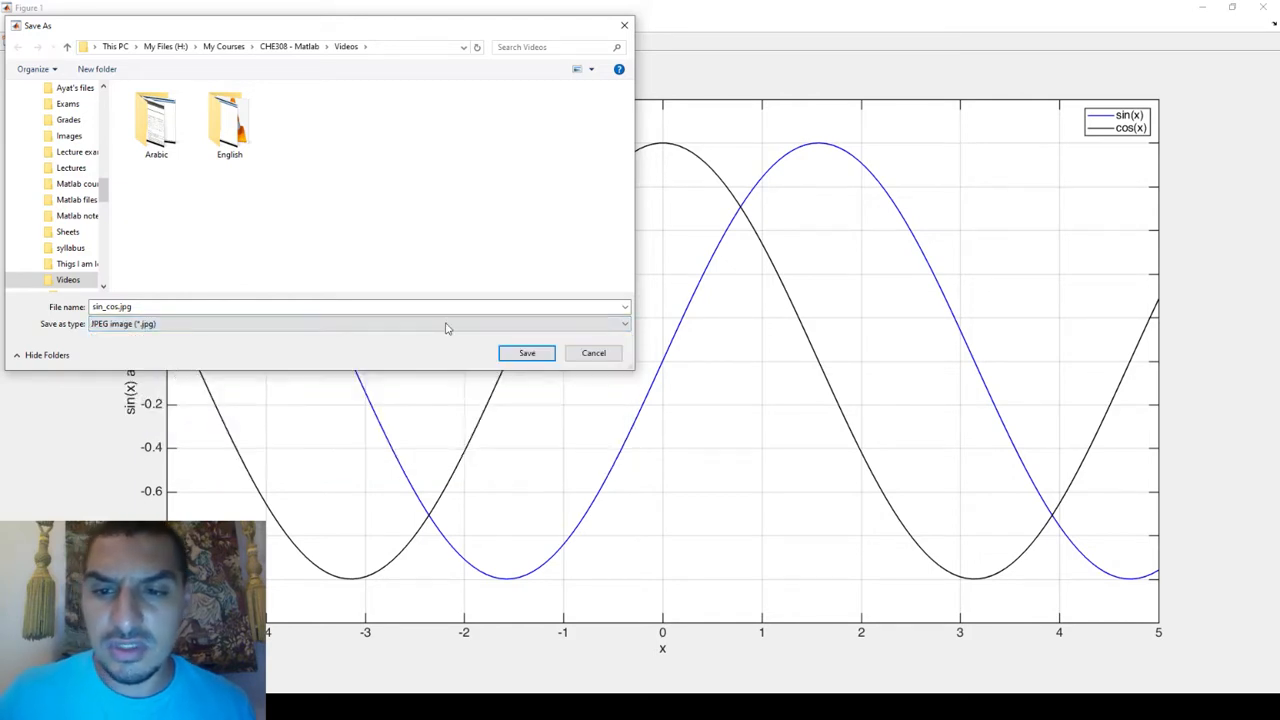
pyautogui.click(527, 352)
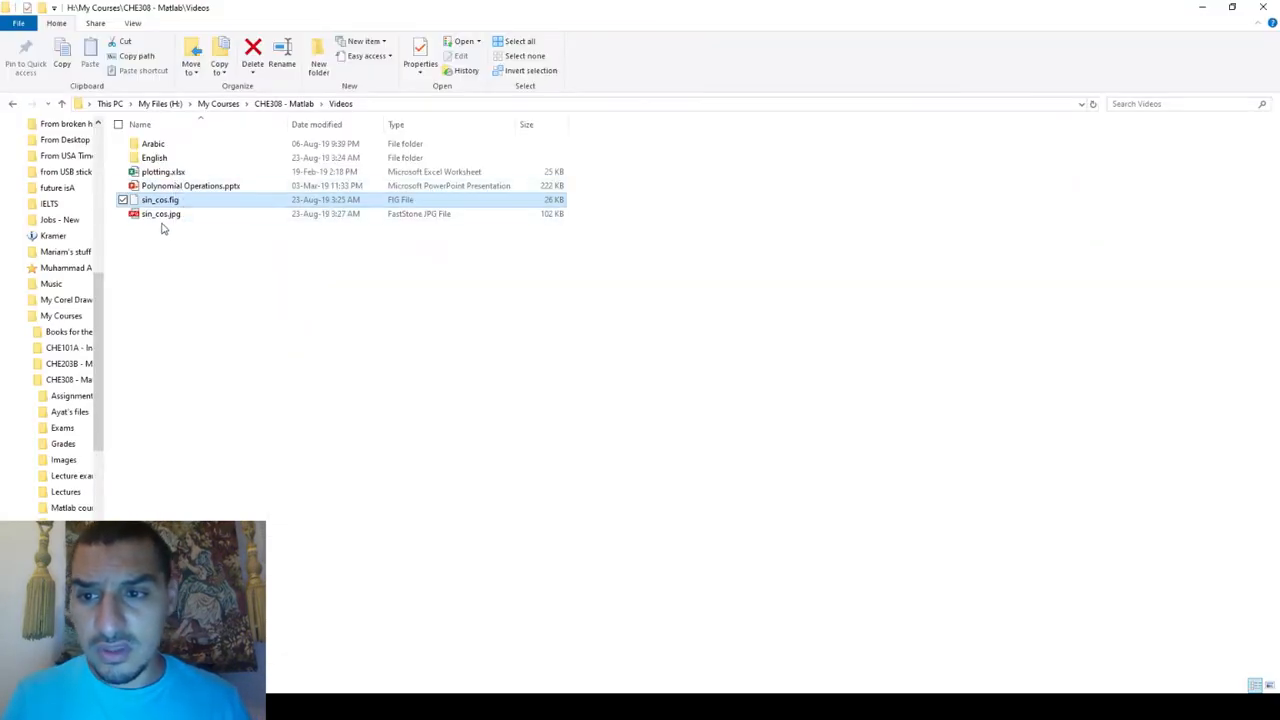
# Open sin_cos.jpg from the Videos folder in the image viewer.
pyautogui.click(160, 213)
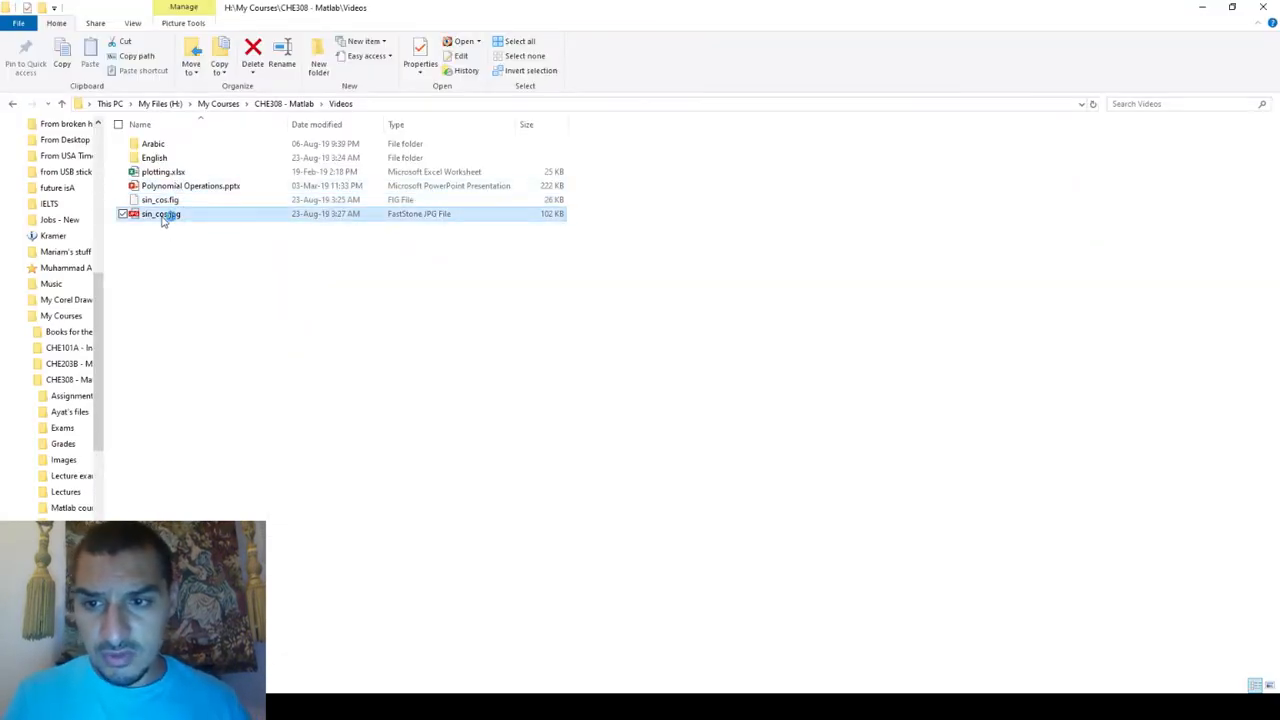
pyautogui.doubleClick(160, 213)
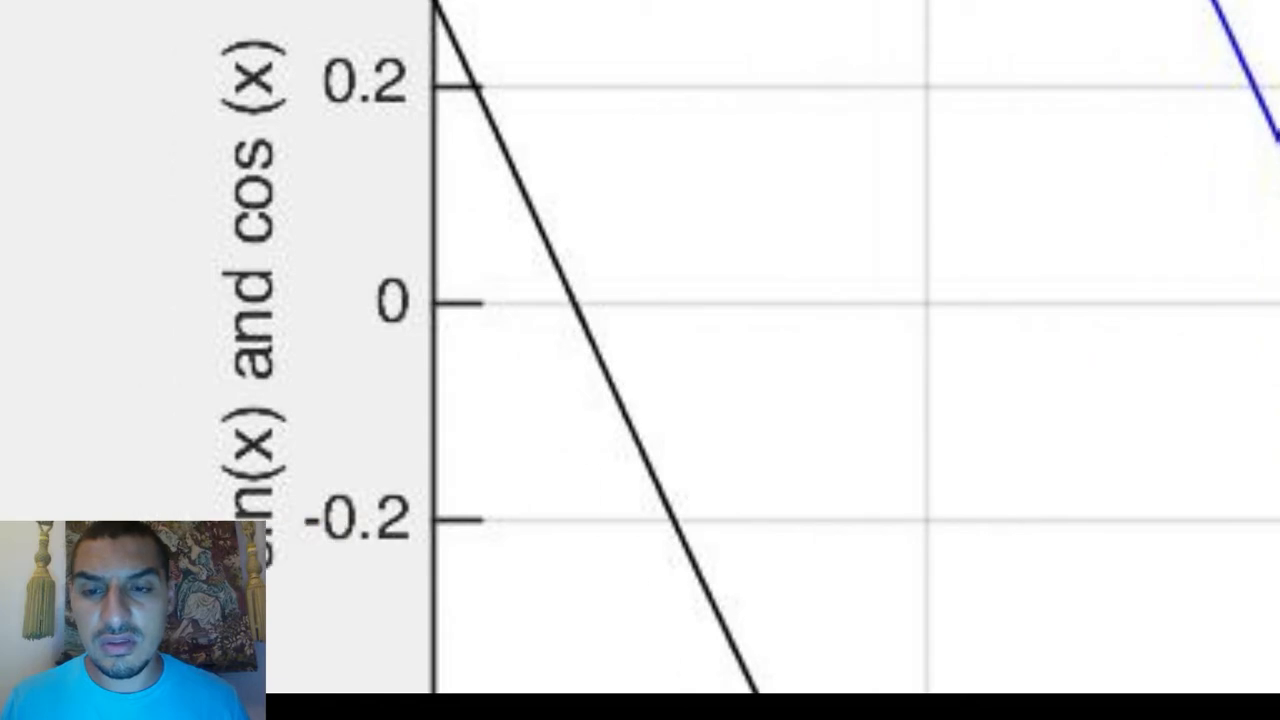
pyautogui.moveTo(297, 222)
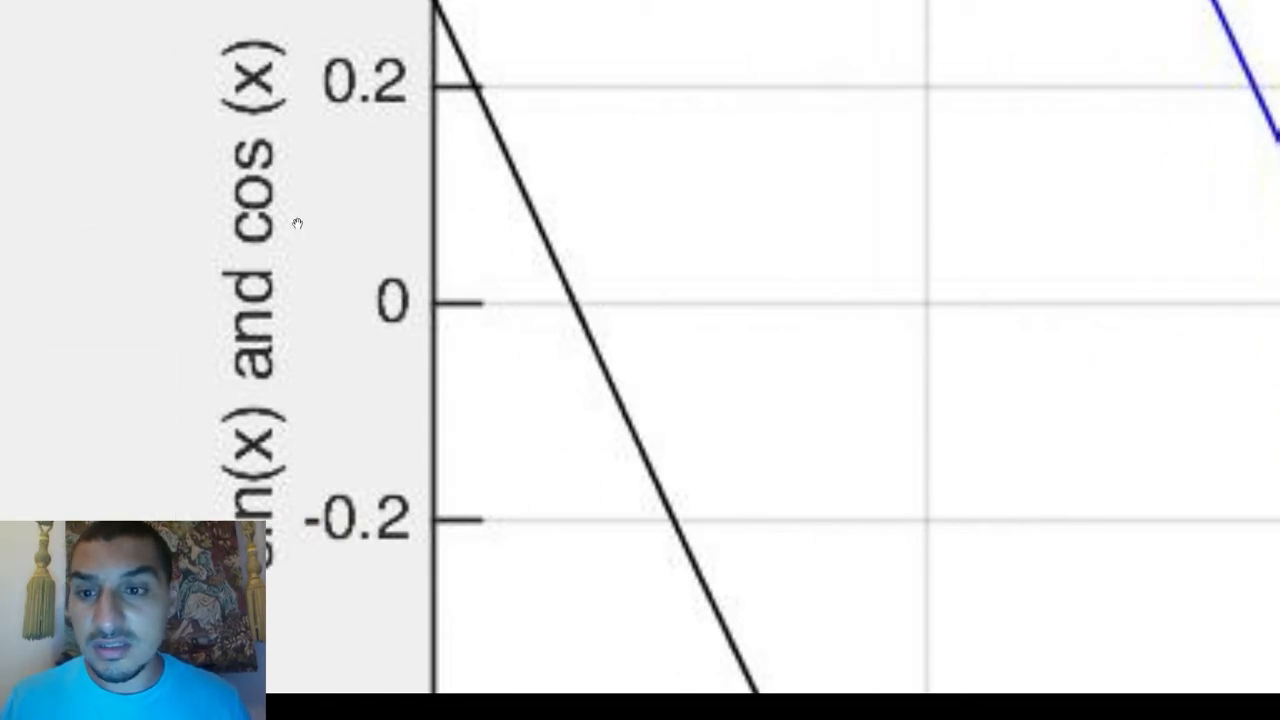
pyautogui.moveTo(180, 427)
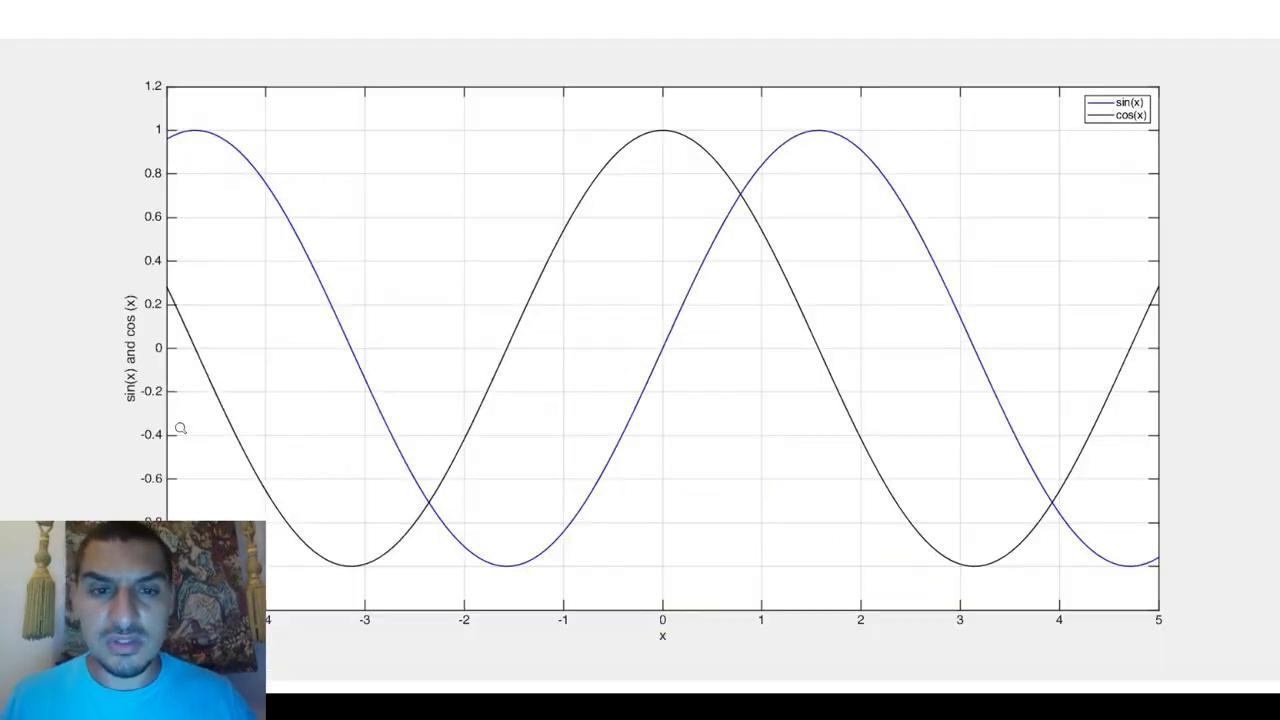
pyautogui.moveTo(582, 298)
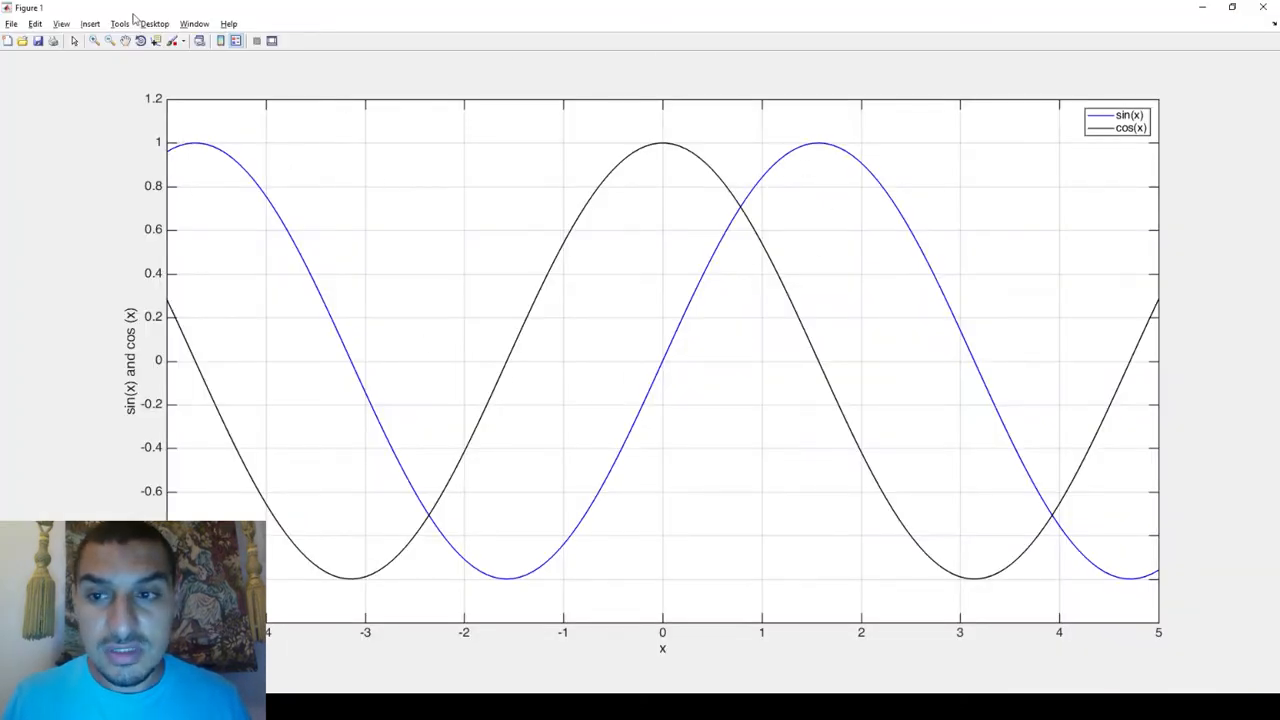
# Open the Export Setup dialog from the figure's File menu.
pyautogui.click(11, 23)
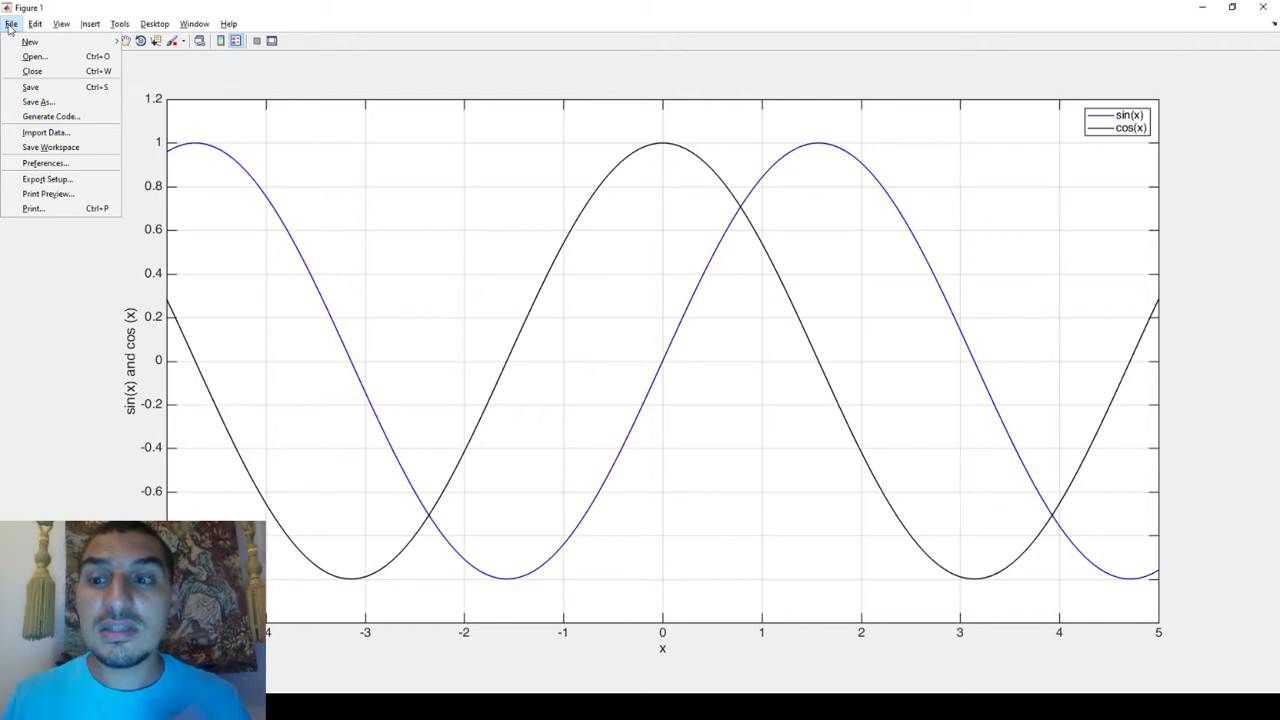
pyautogui.moveTo(48, 193)
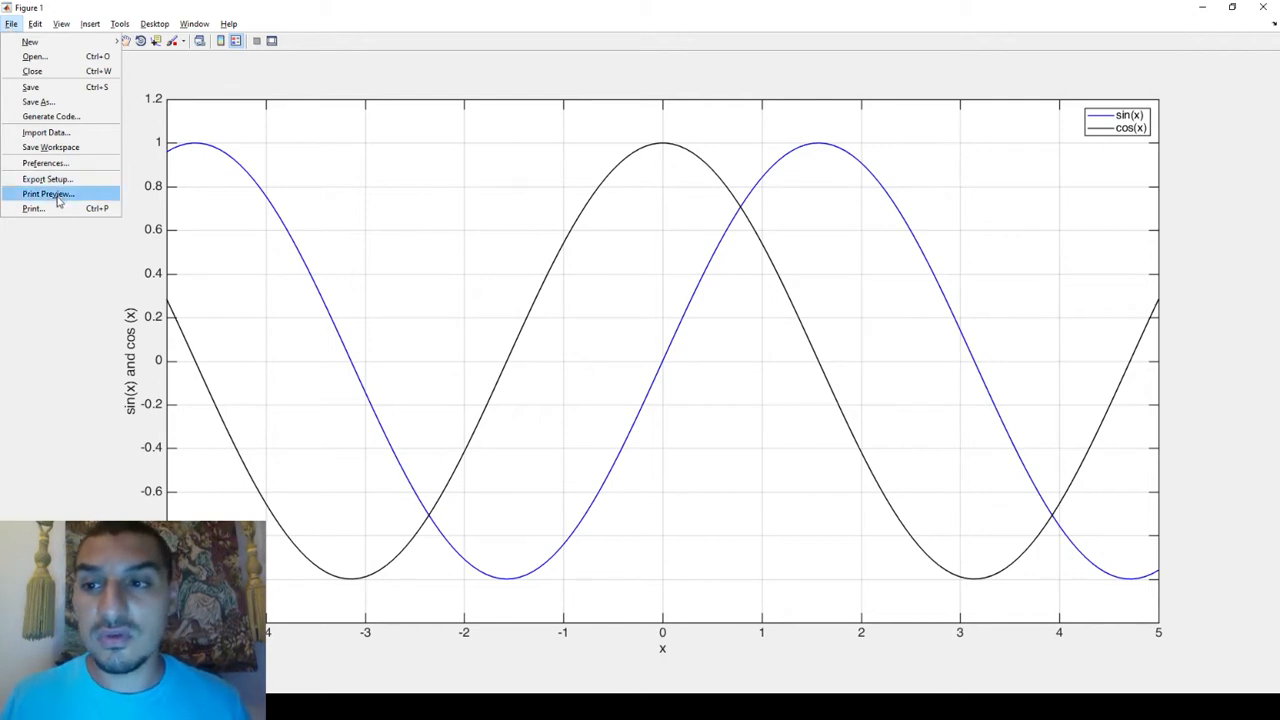
pyautogui.click(435, 264)
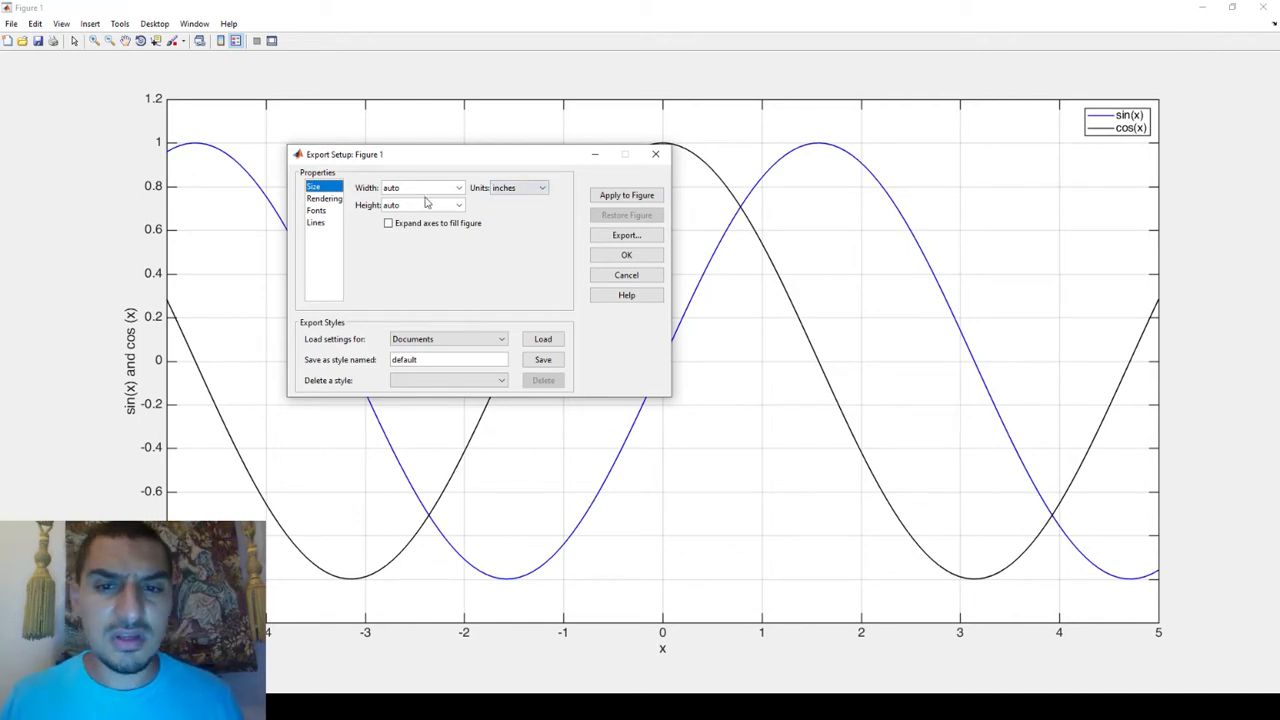
pyautogui.moveTo(325, 203)
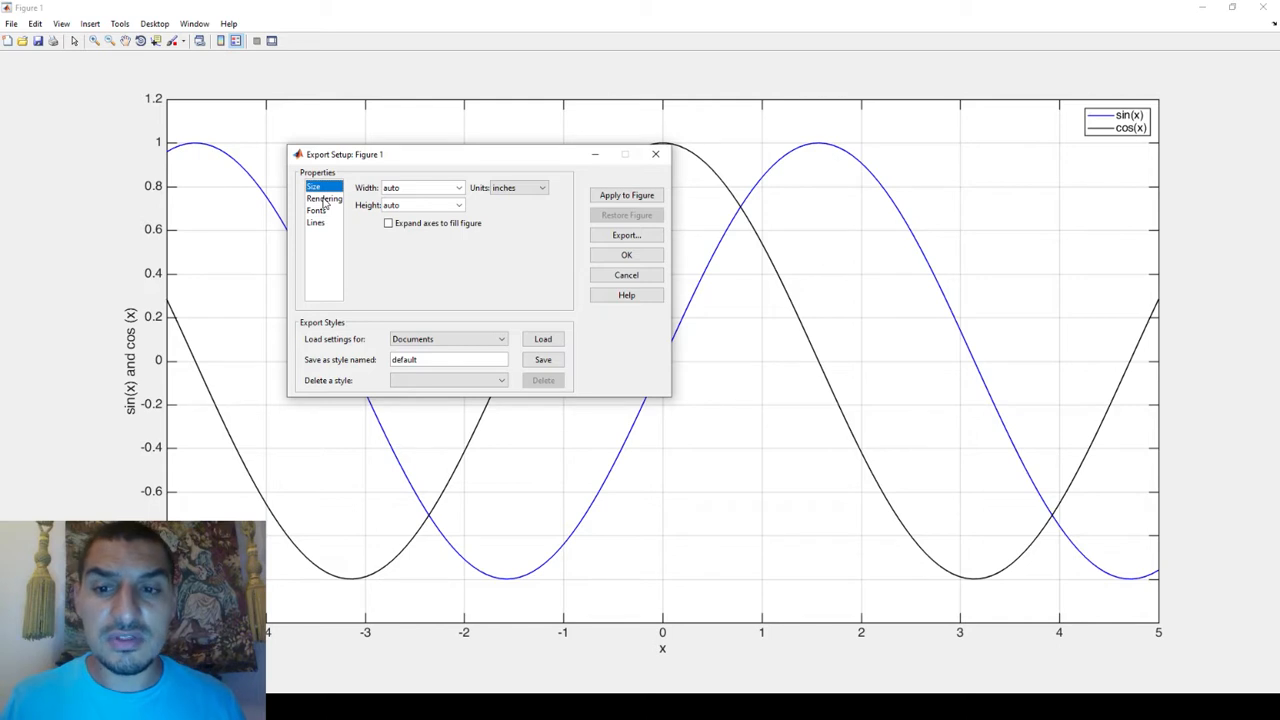
# Set export resolution to 600 dpi under Rendering, keeping RGB colorspace.
pyautogui.click(324, 198)
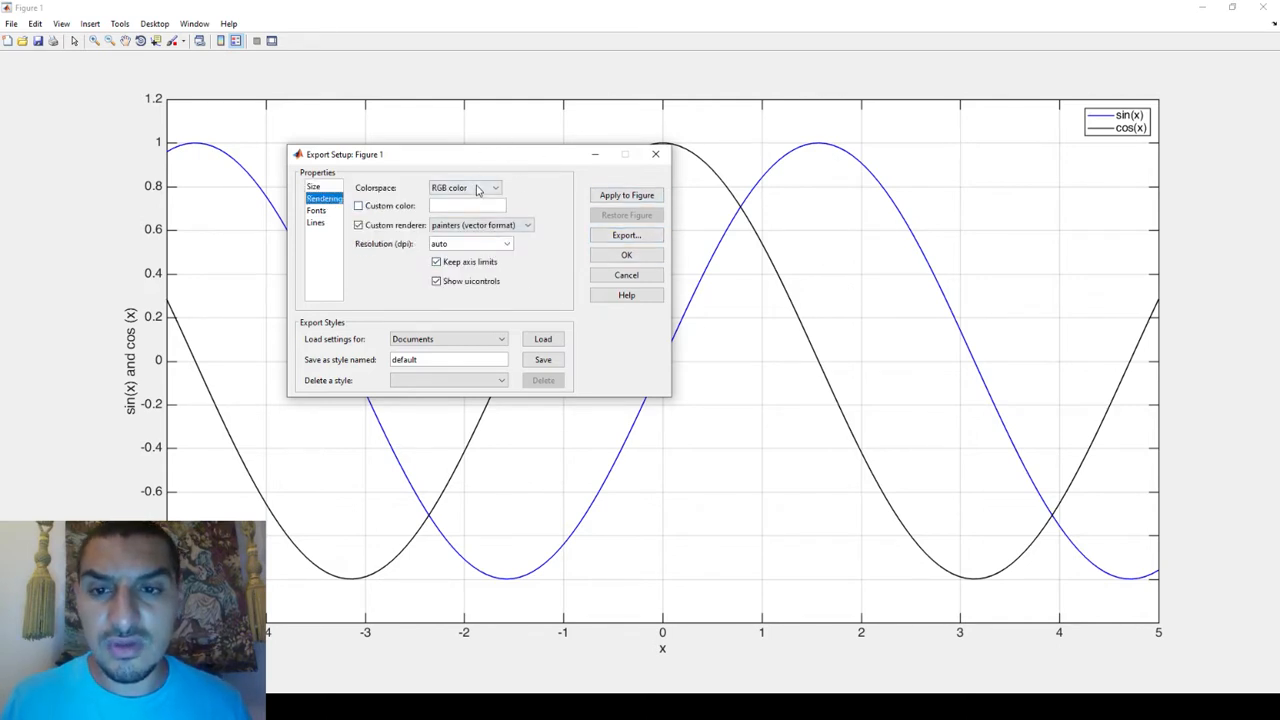
pyautogui.moveTo(388, 251)
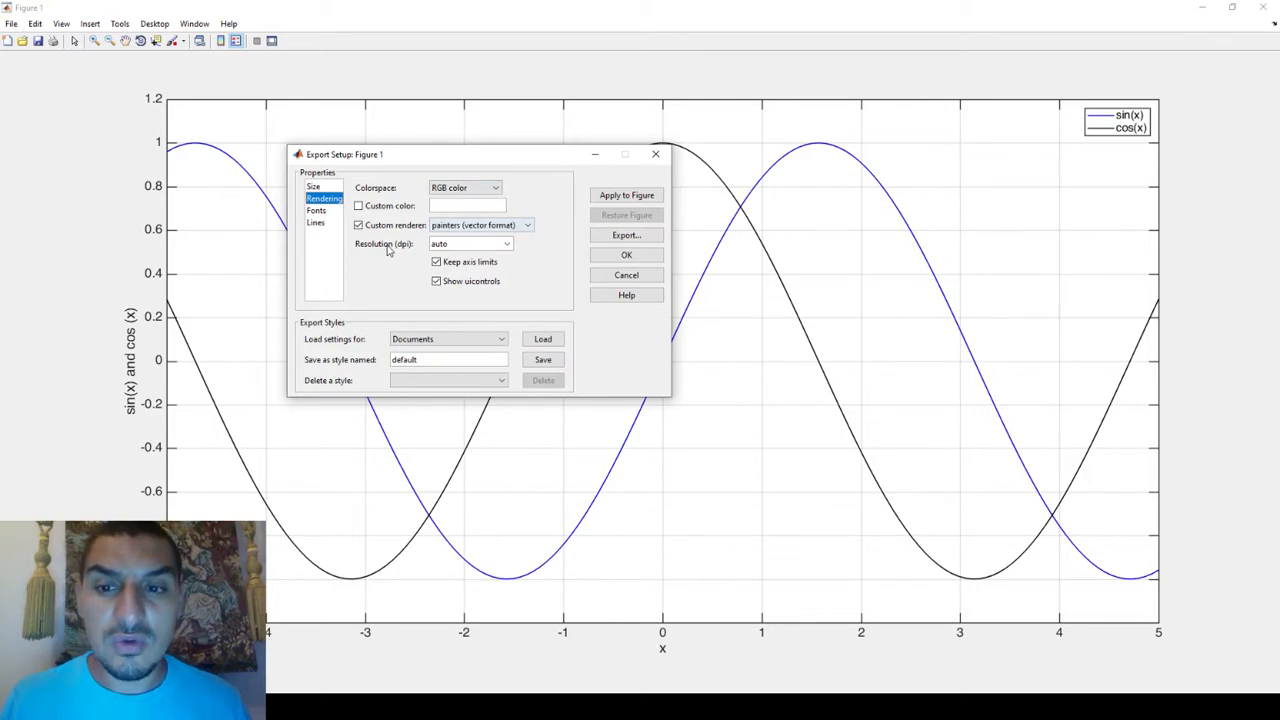
pyautogui.click(507, 243)
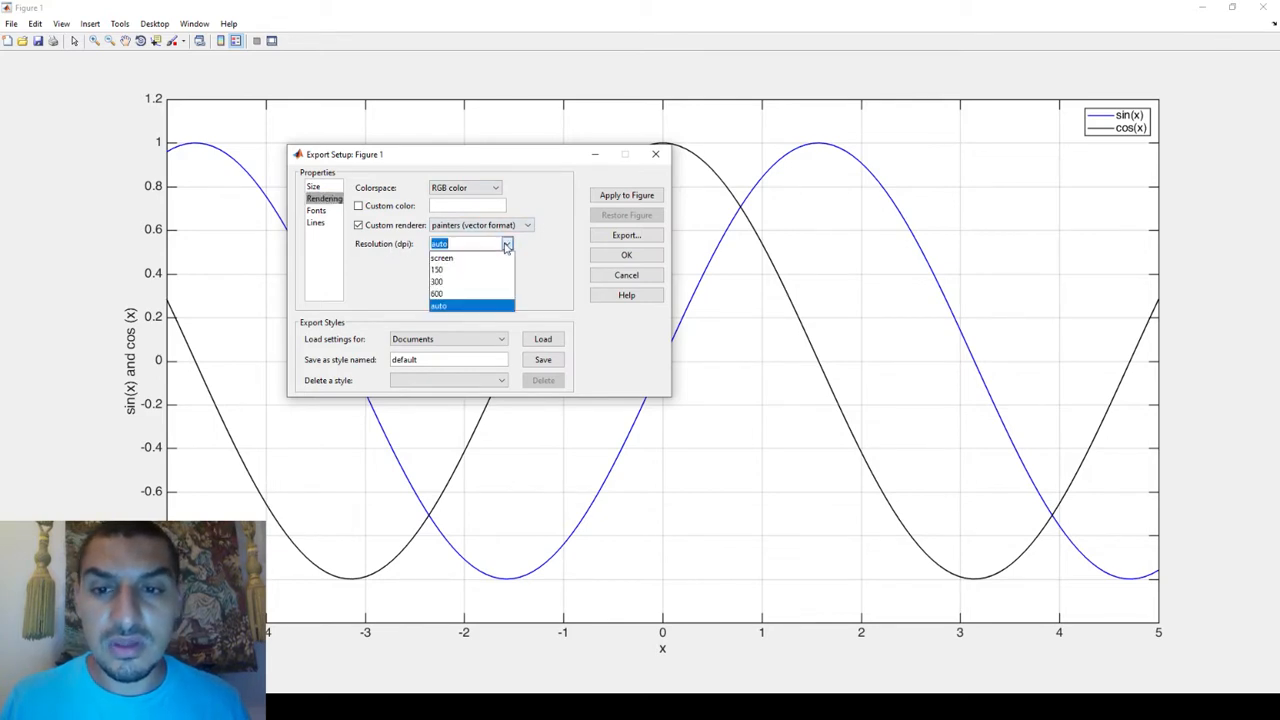
pyautogui.moveTo(470, 258)
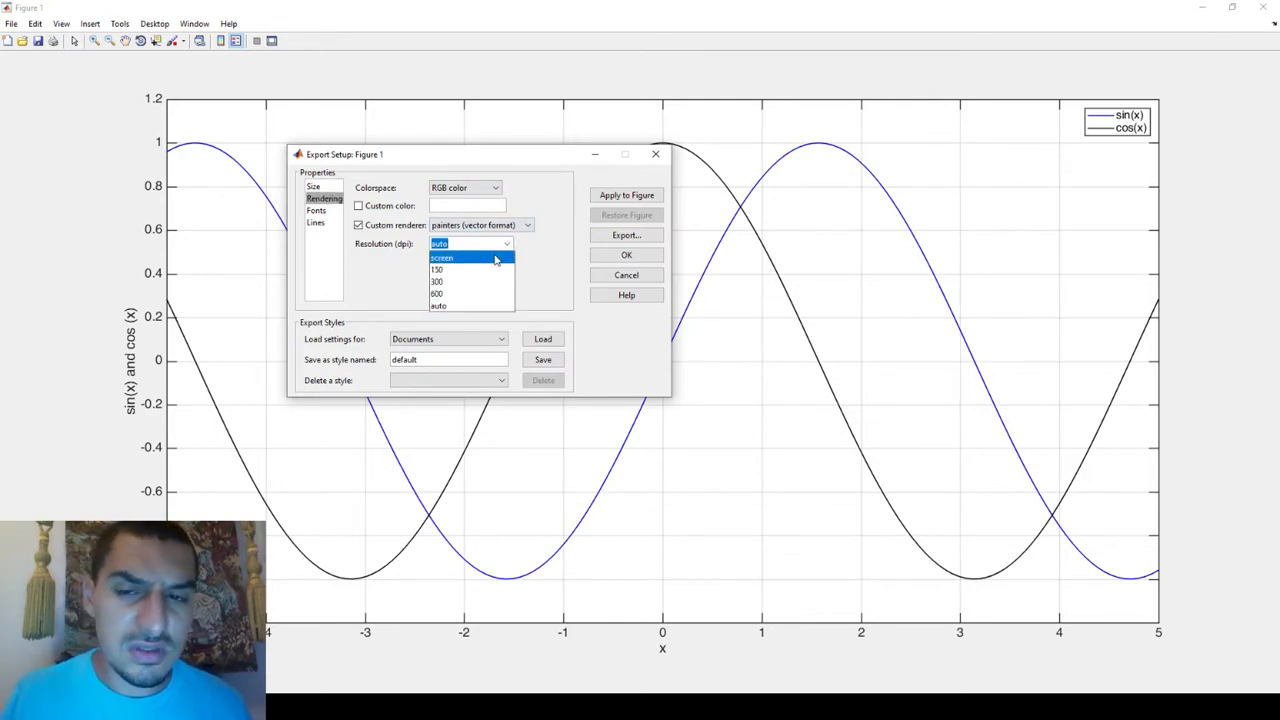
pyautogui.moveTo(505, 247)
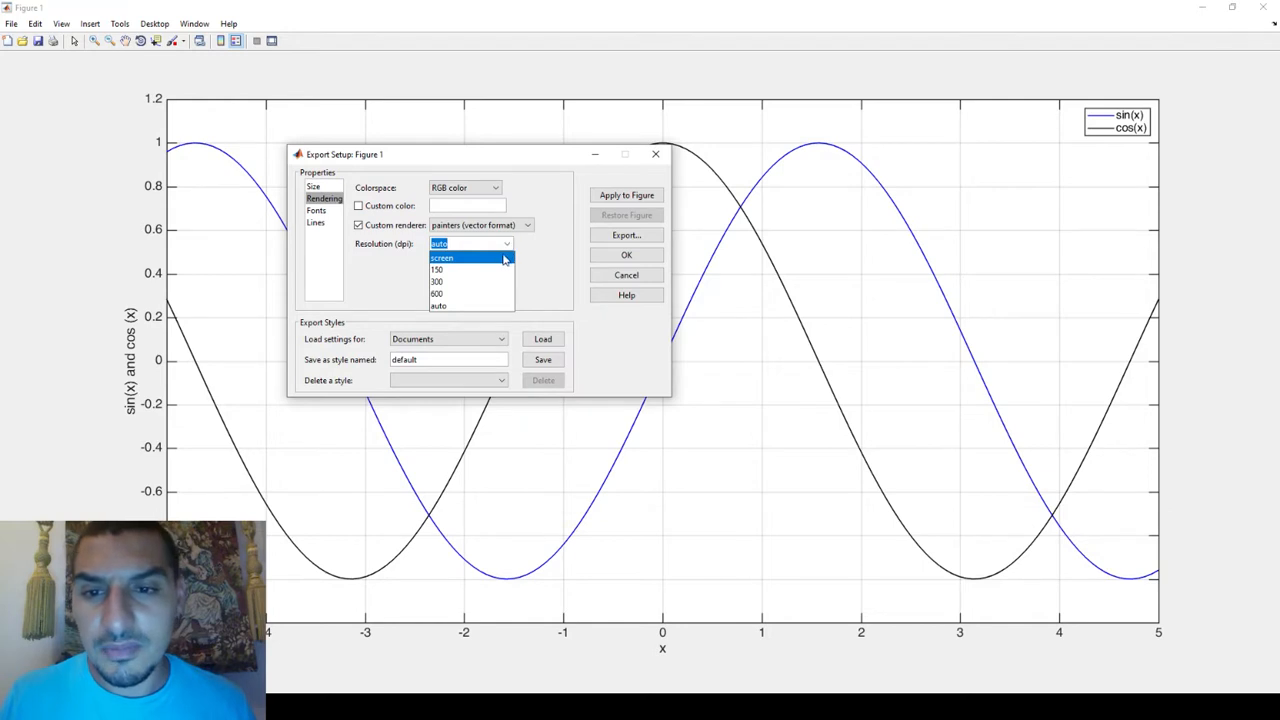
pyautogui.moveTo(470, 293)
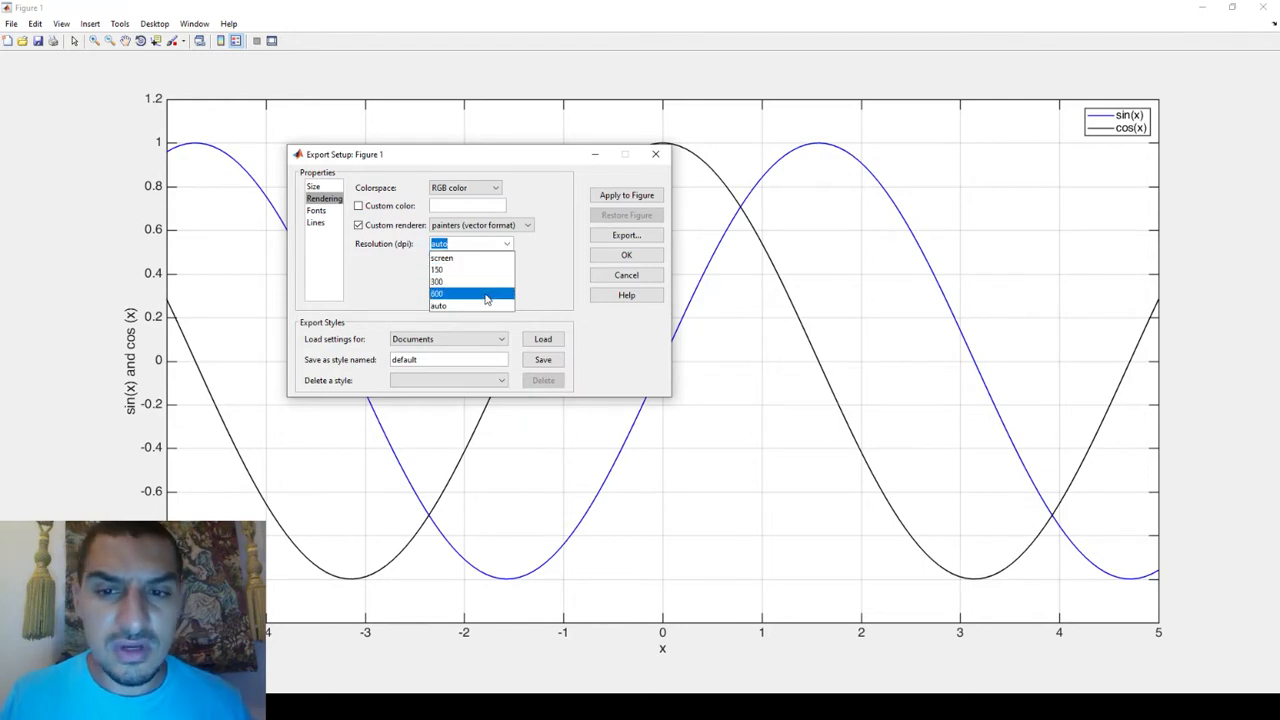
pyautogui.click(470, 293)
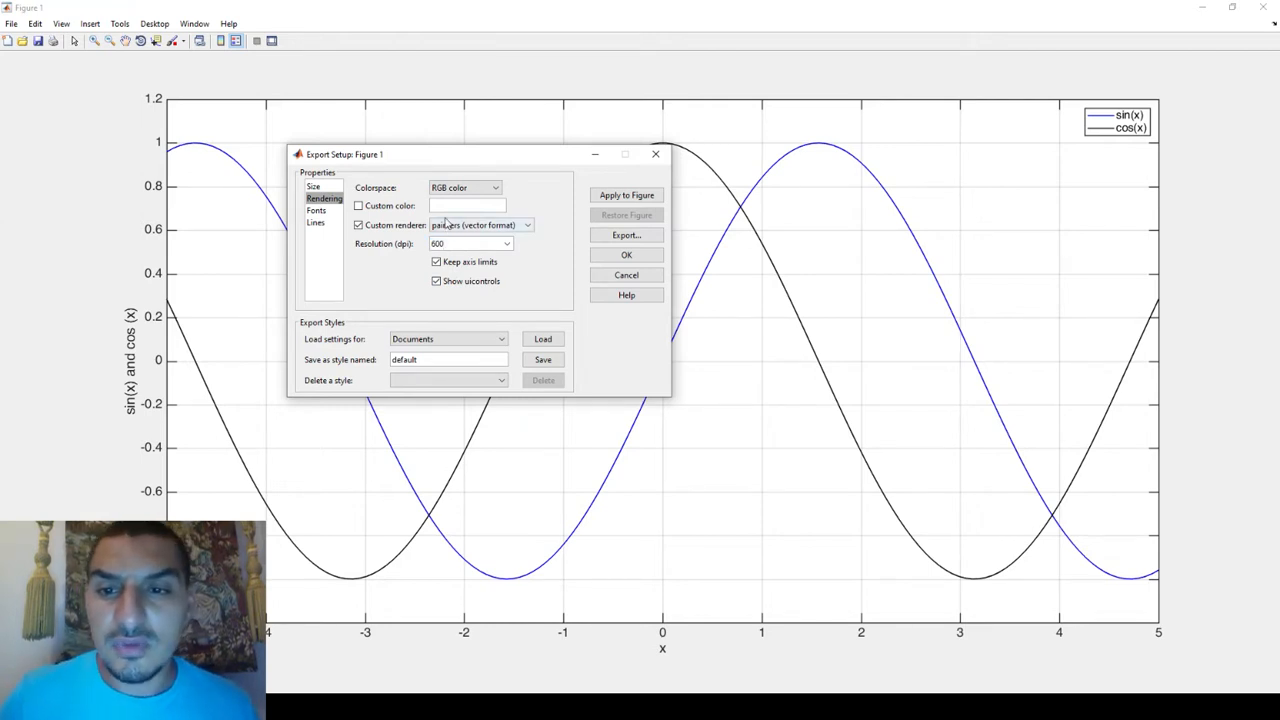
pyautogui.click(494, 187)
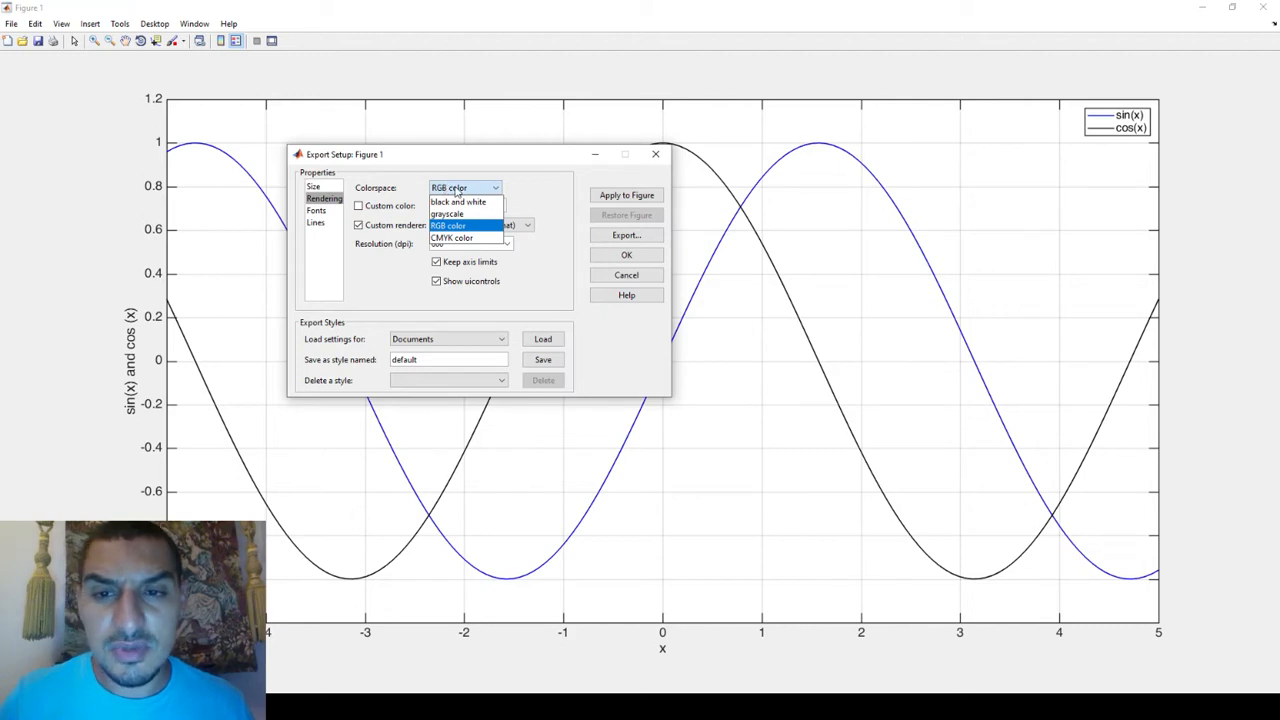
pyautogui.moveTo(451, 238)
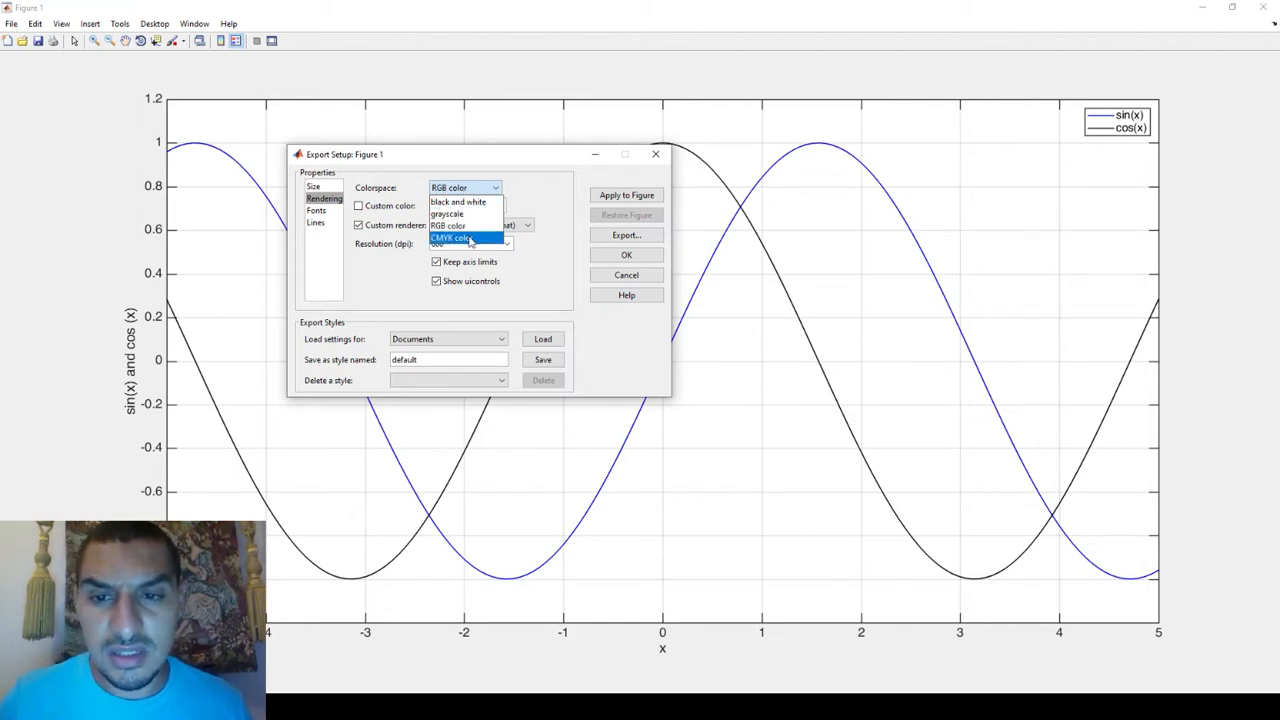
pyautogui.click(448, 225)
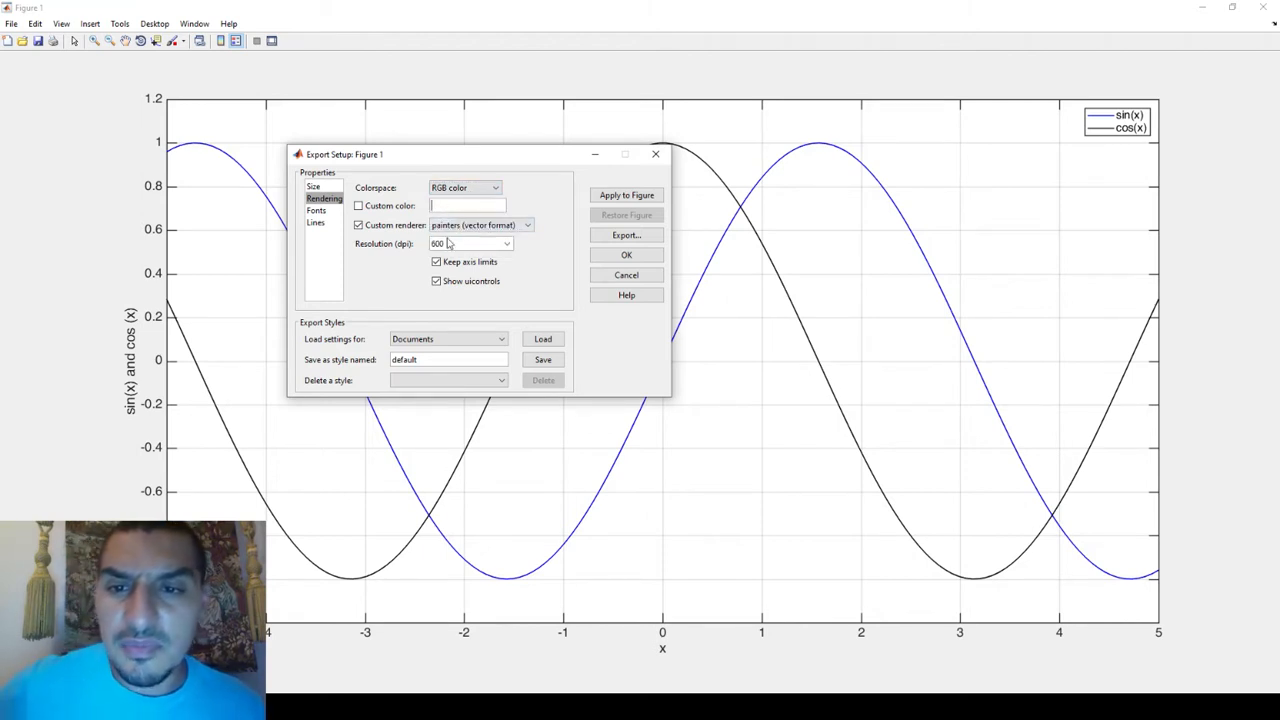
# Keep painters renderer, enter custom colour w, and apply settings to the figure.
pyautogui.click(527, 224)
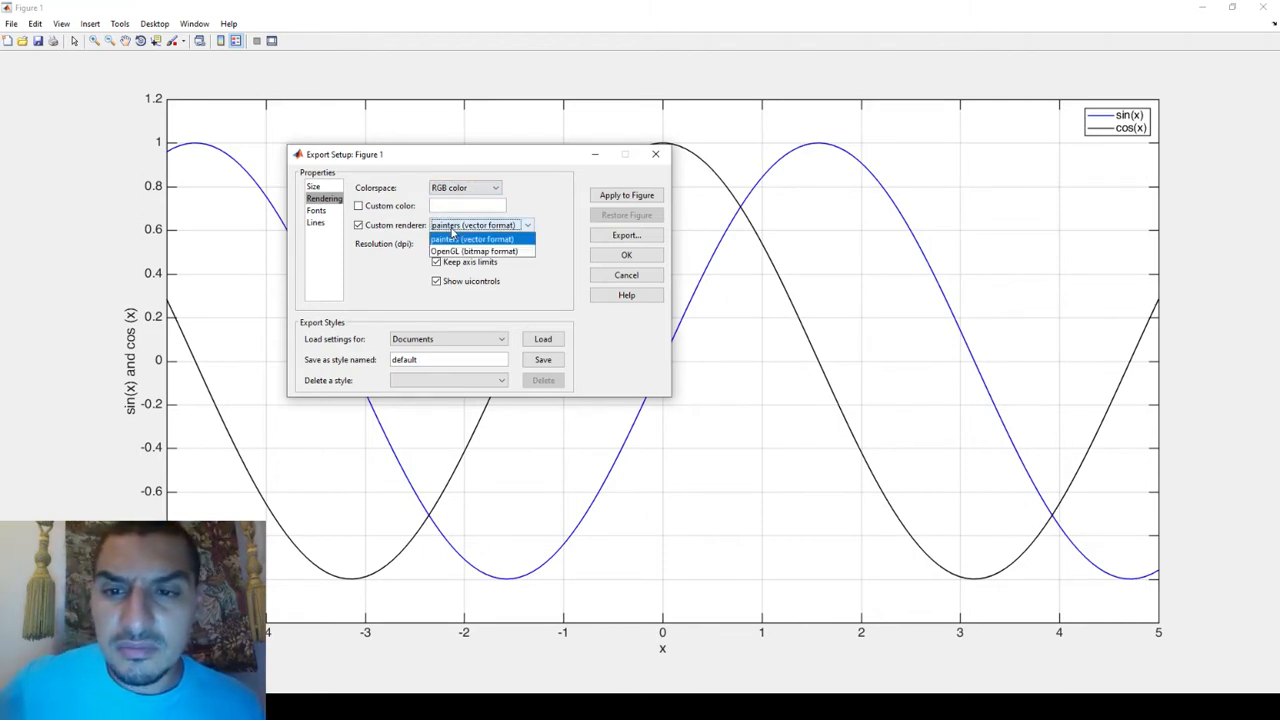
pyautogui.click(473, 224)
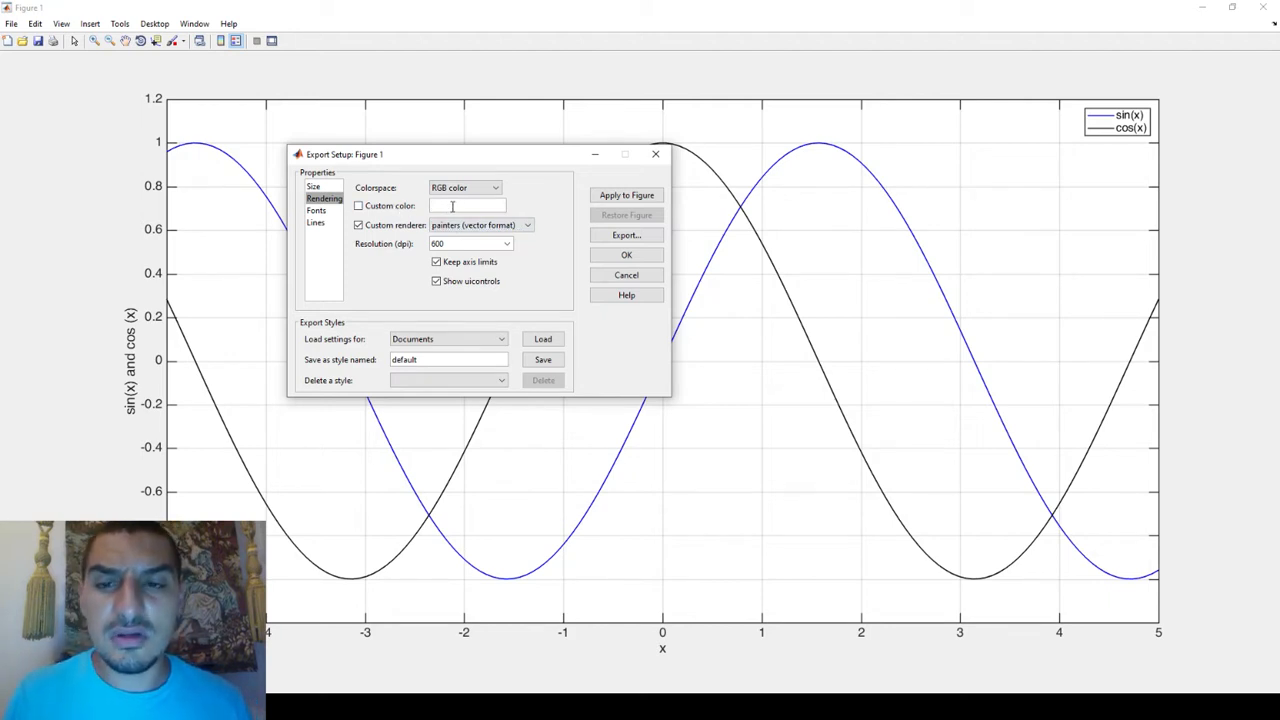
pyautogui.write('w')
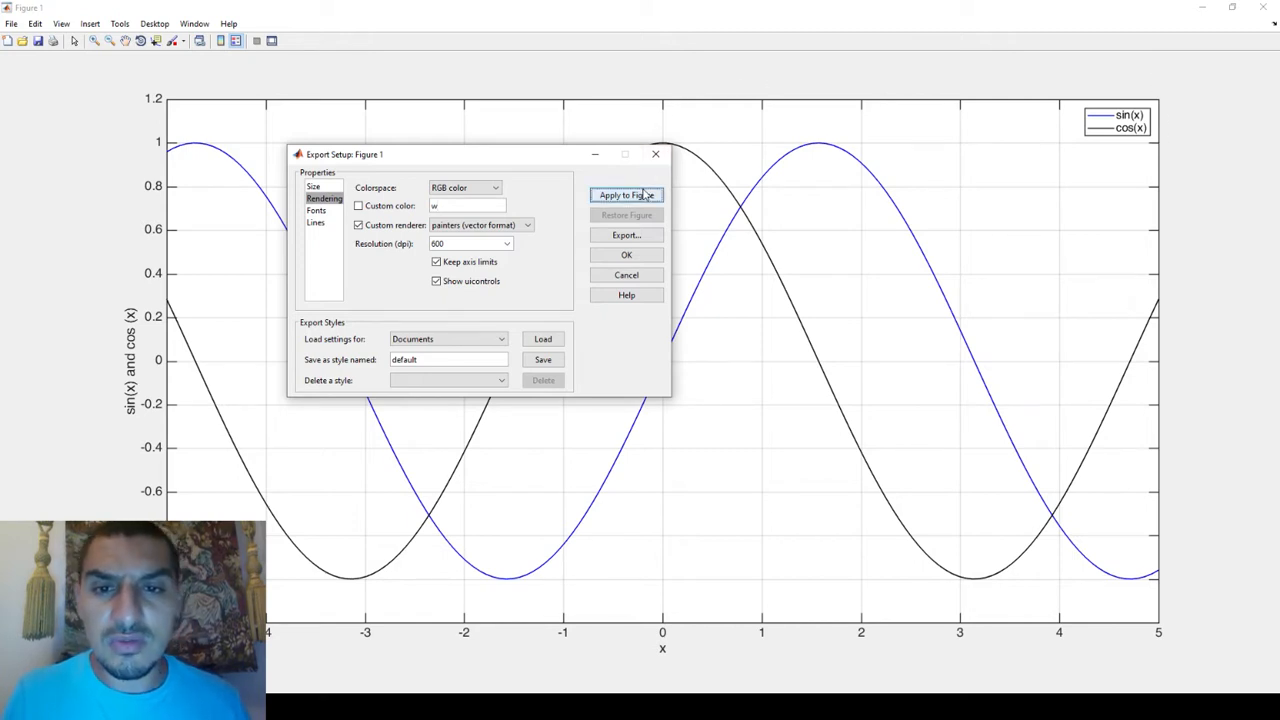
pyautogui.click(626, 194)
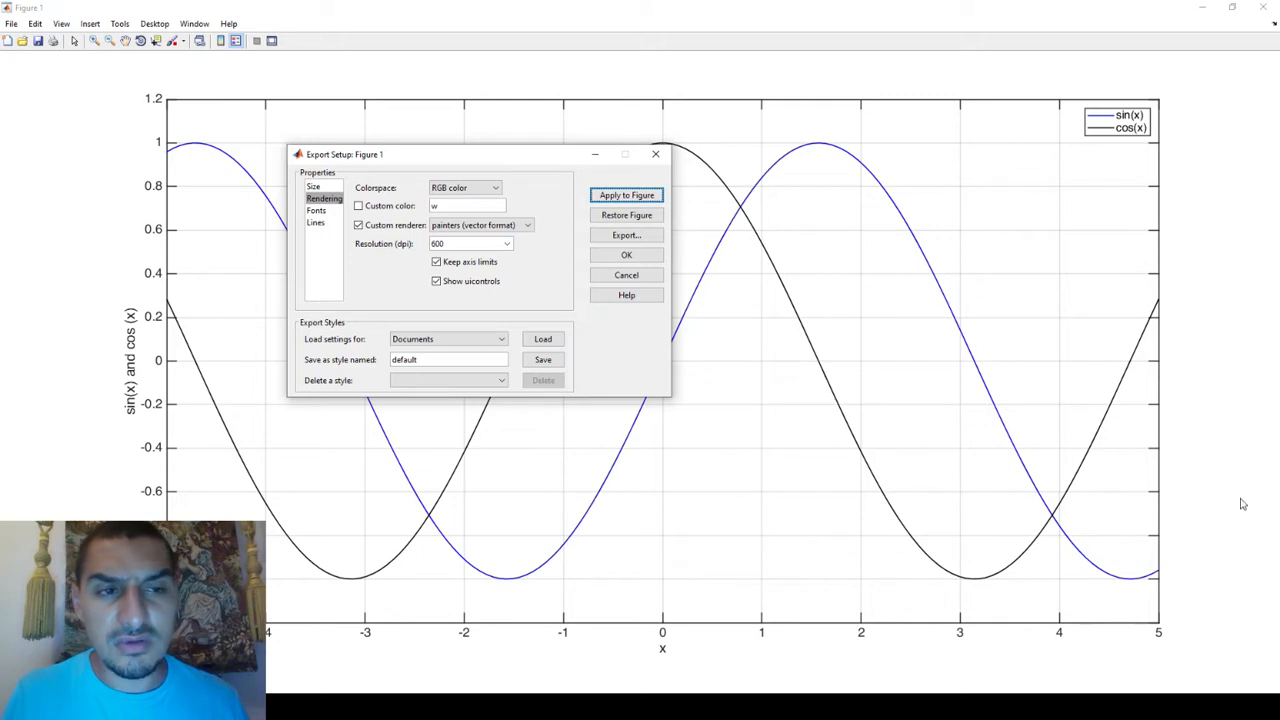
pyautogui.moveTo(1214, 461)
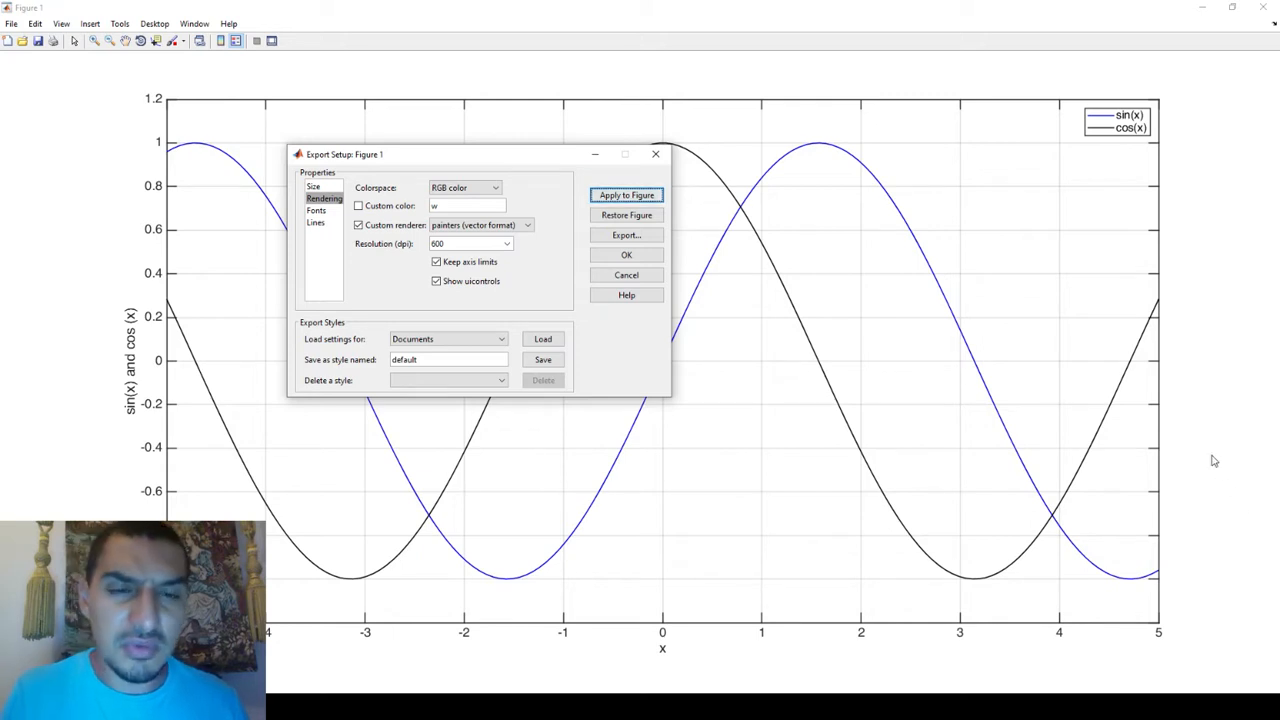
pyautogui.moveTo(1204, 210)
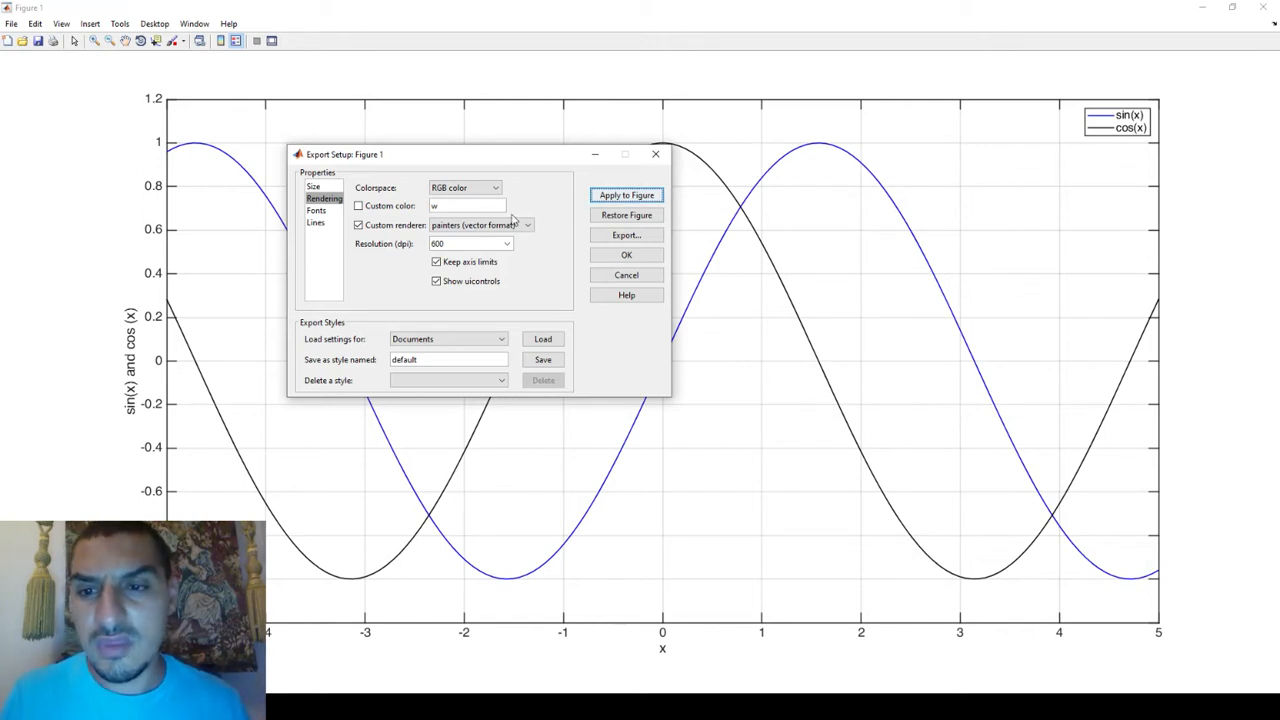
# Export the figure as a 600 dpi JPEG via Export Setup.
pyautogui.click(316, 222)
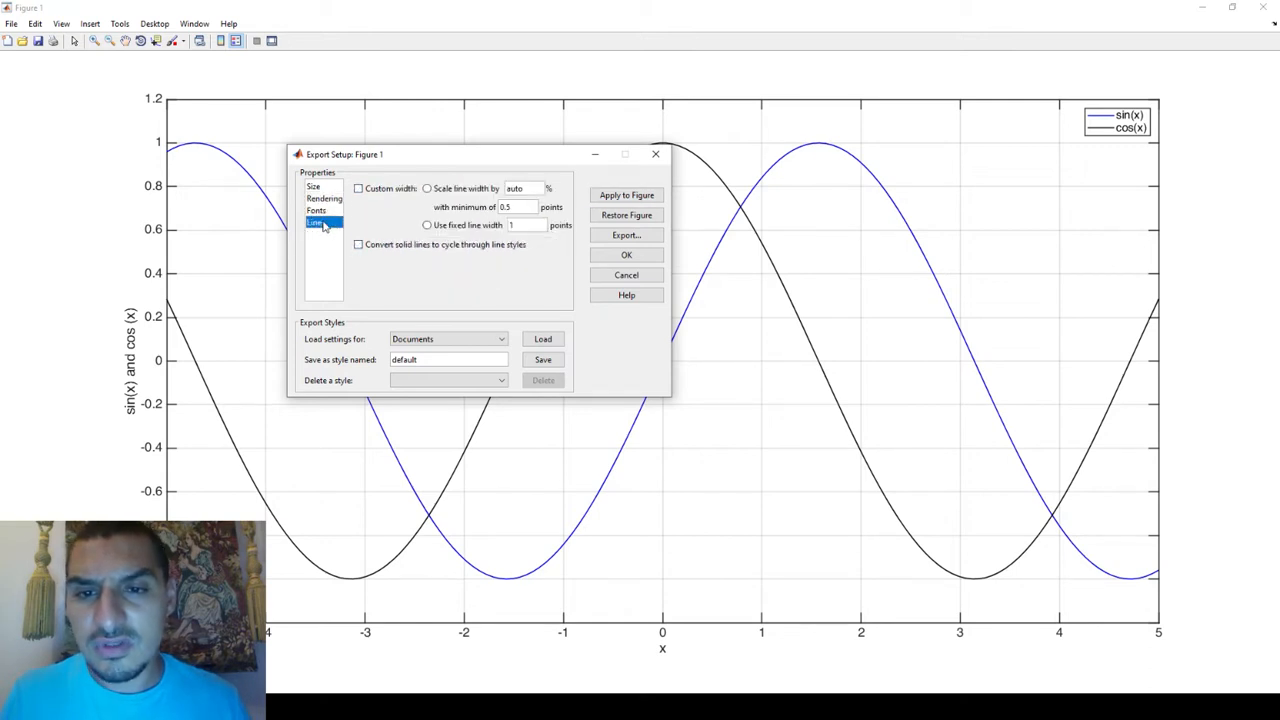
pyautogui.click(324, 198)
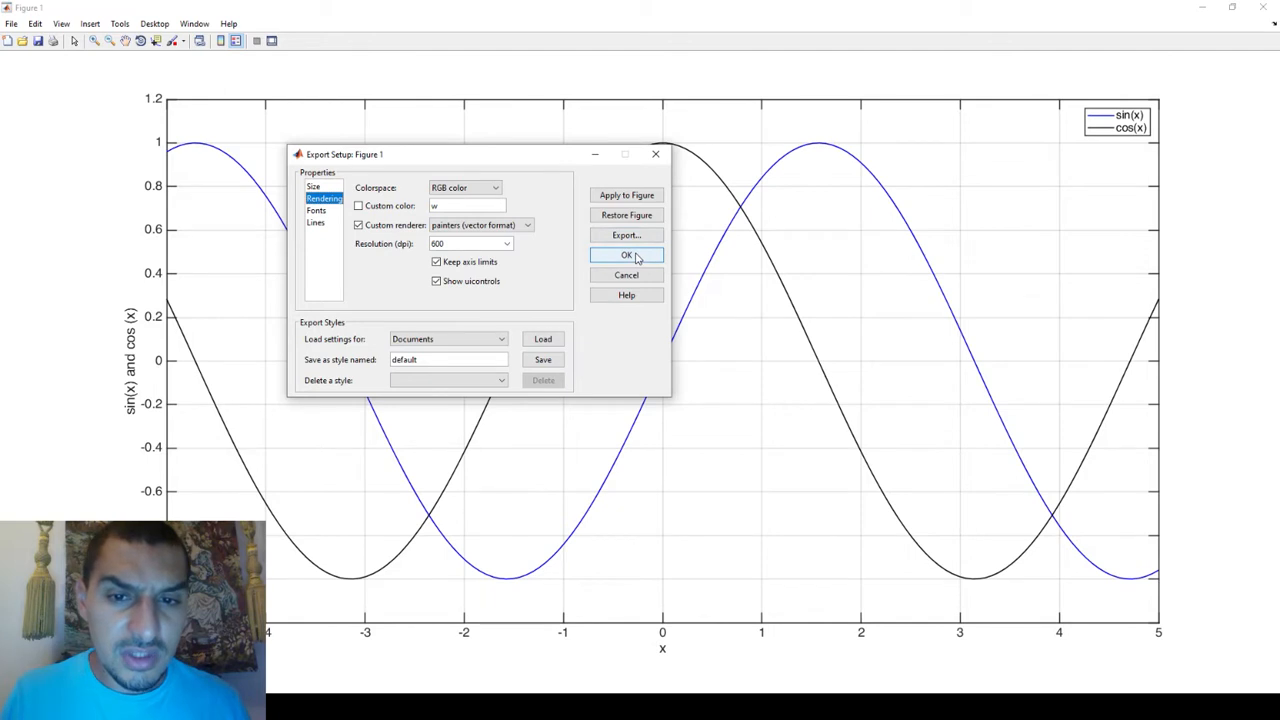
pyautogui.click(625, 235)
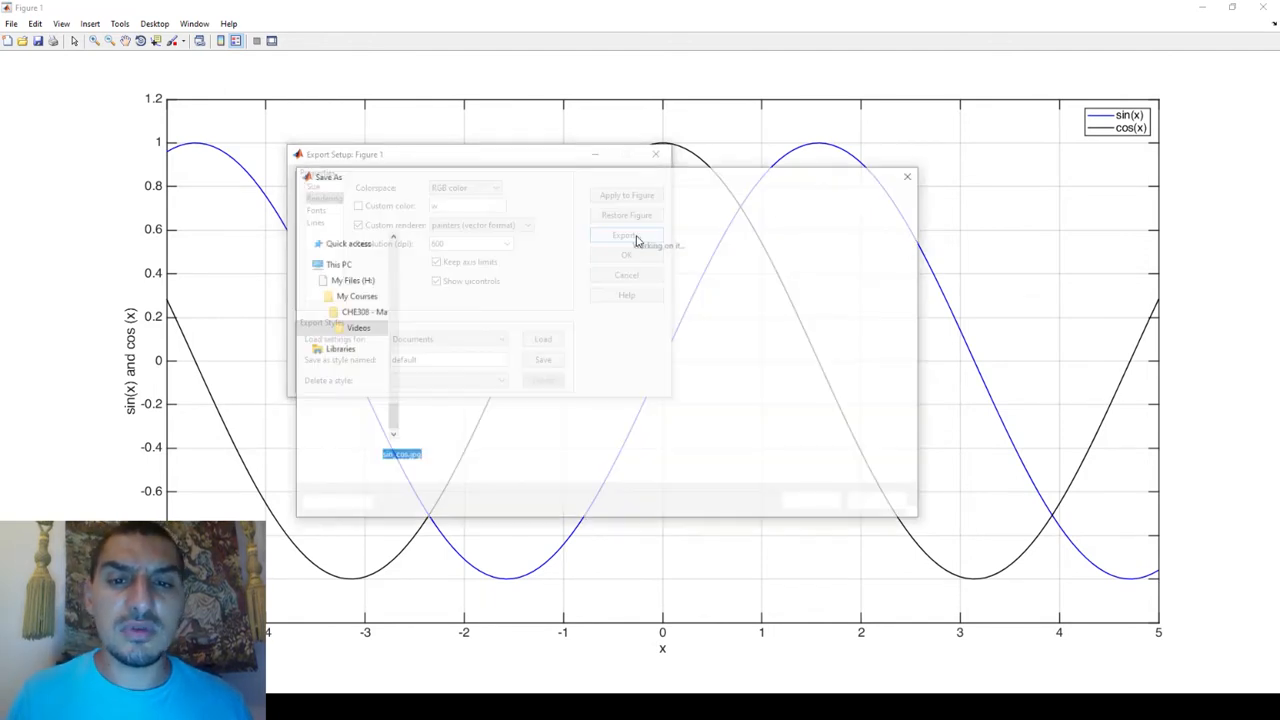
pyautogui.click(624, 235)
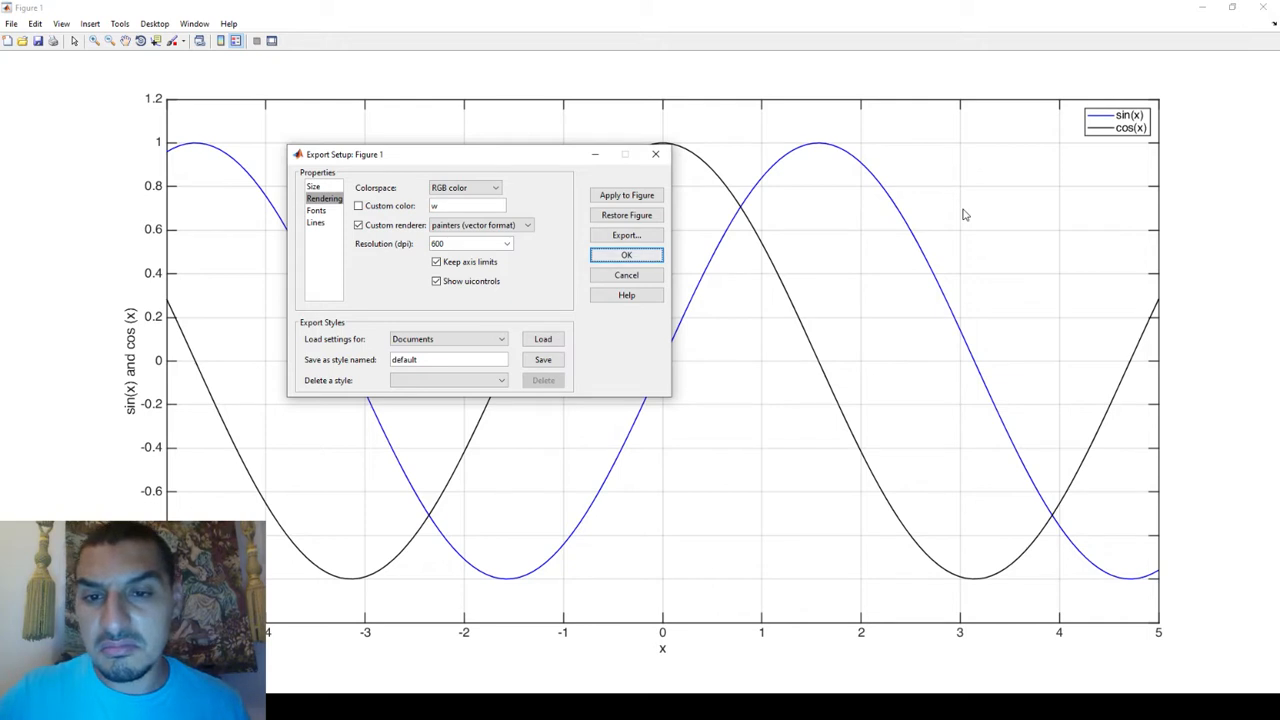
pyautogui.moveTo(645, 250)
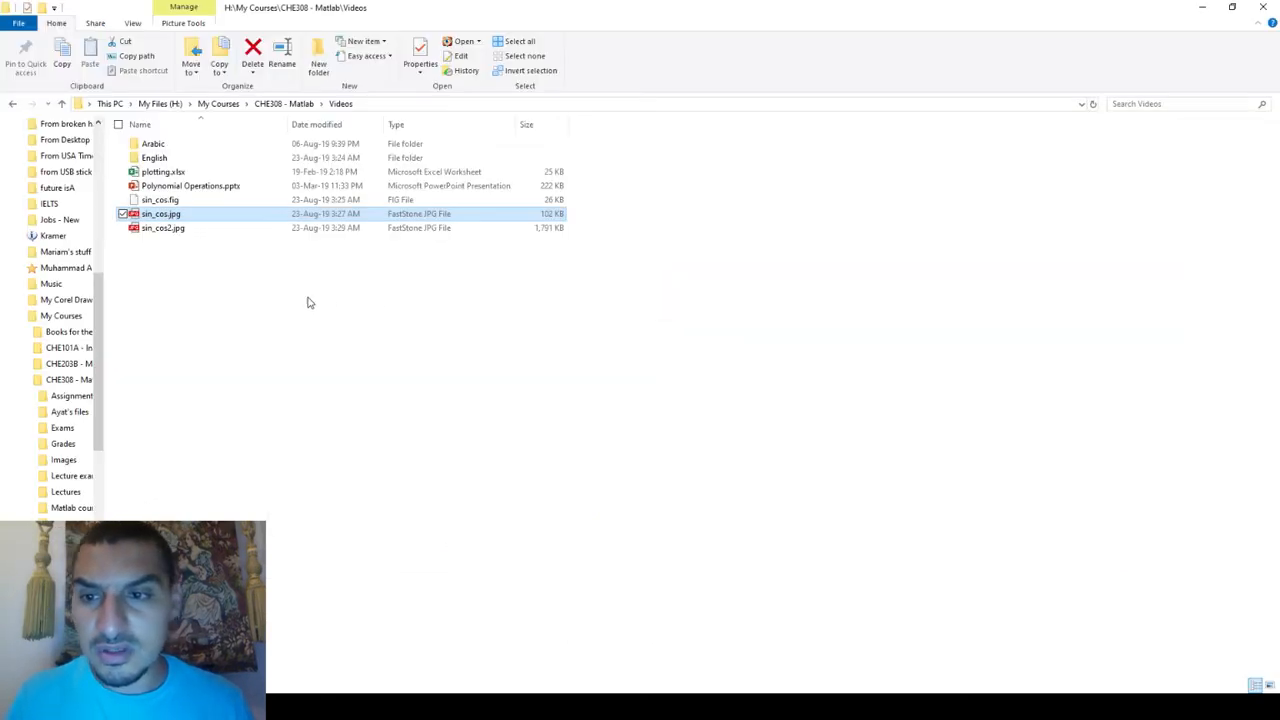
# Select sin_cos2.jpg to compare its 1,791 KB size with sin_cos.jpg.
pyautogui.click(163, 227)
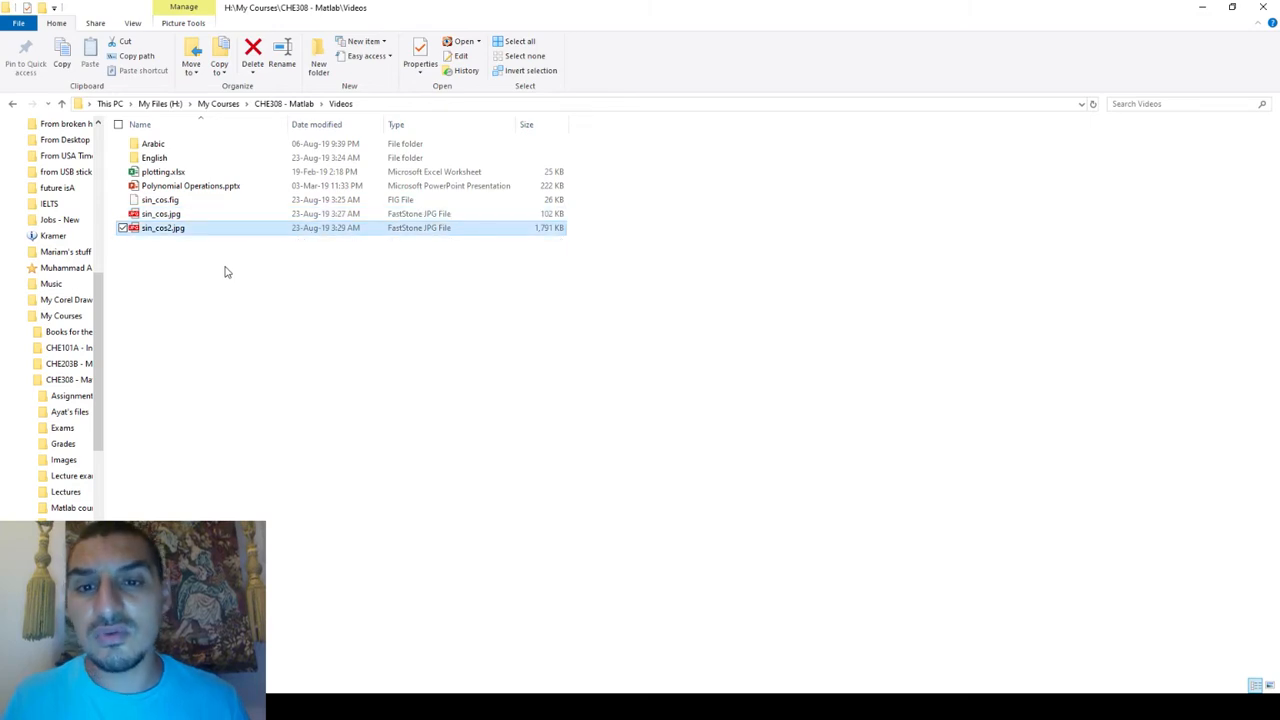
pyautogui.moveTo(555, 231)
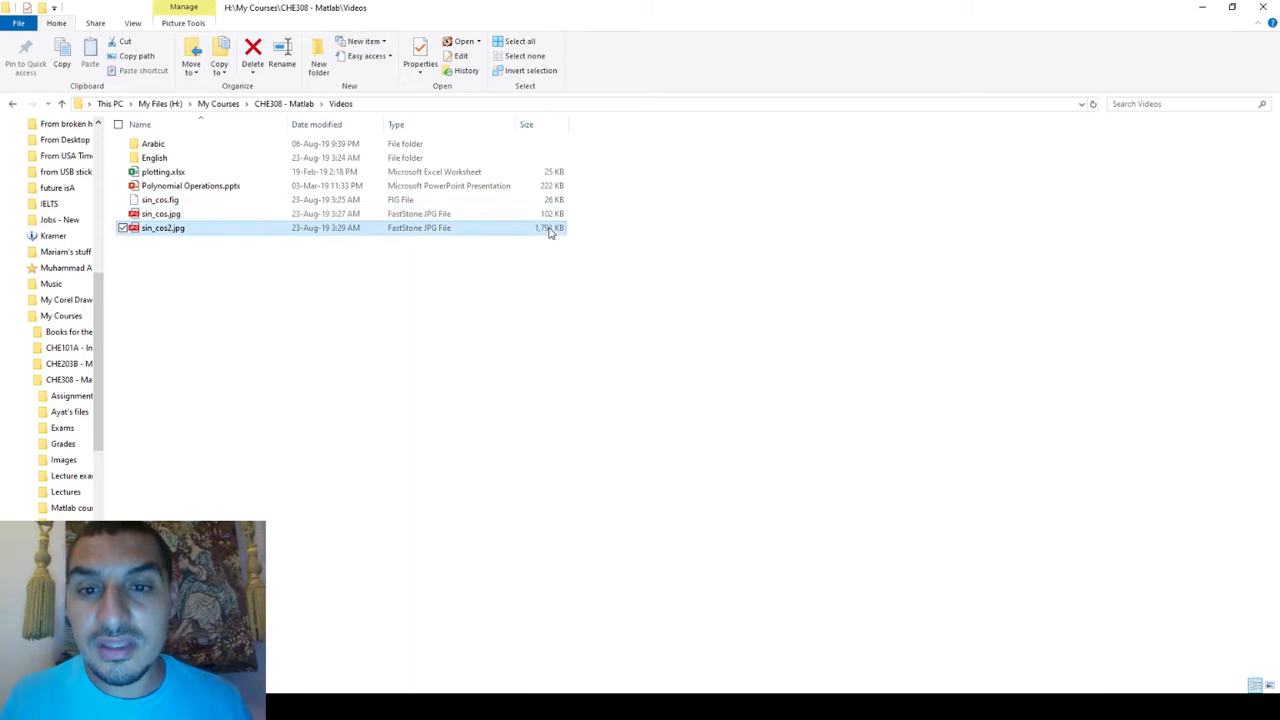
pyautogui.moveTo(548, 251)
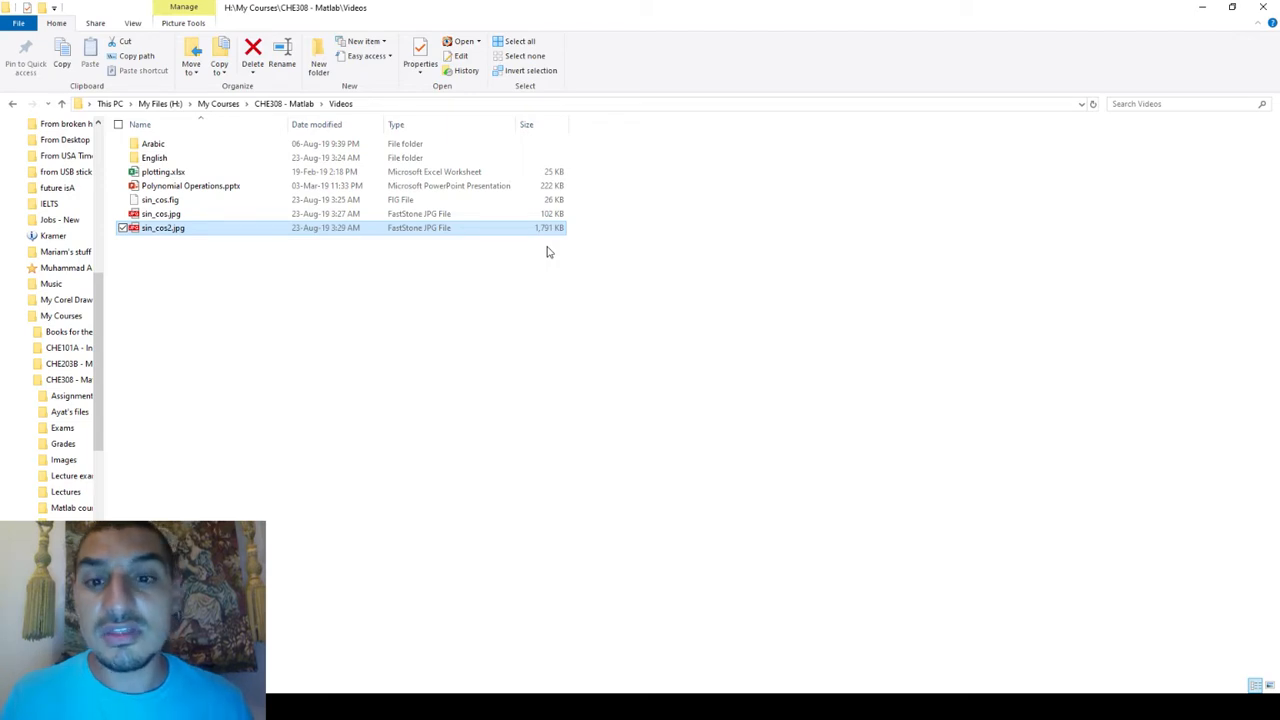
pyautogui.moveTo(545, 234)
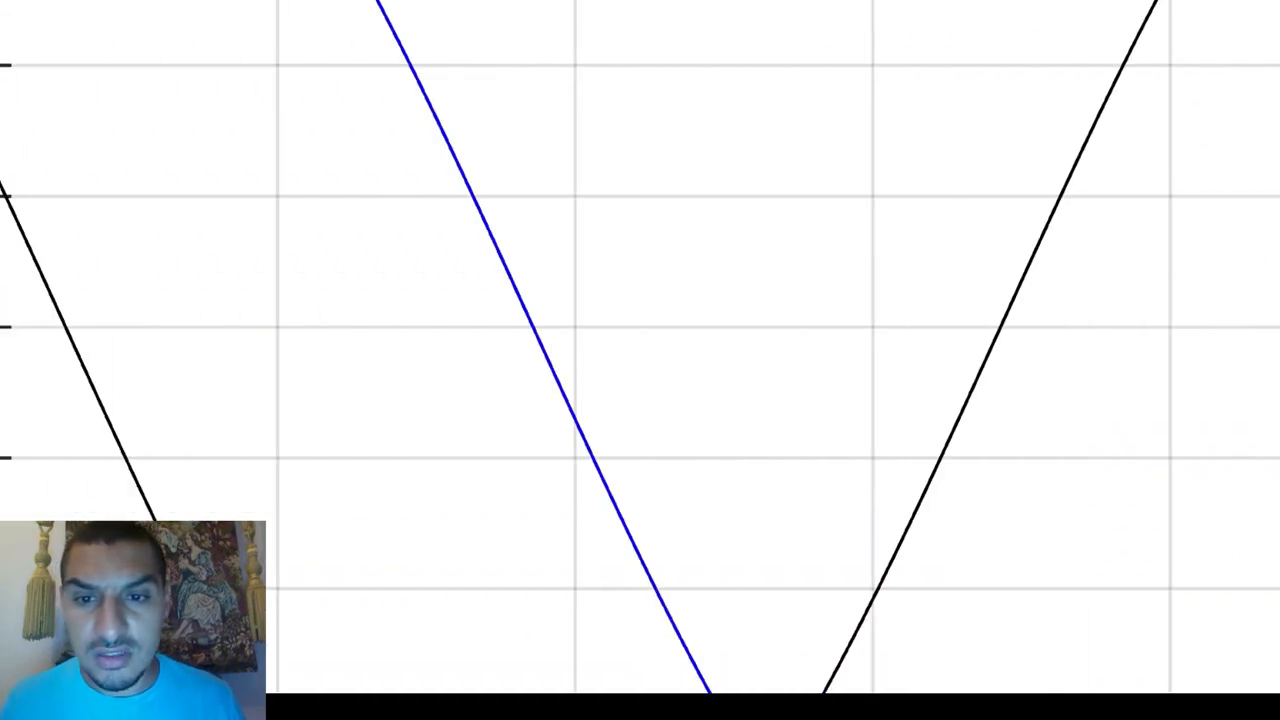
# Zoom into the curves of the 12000×6019 sin_cos2.jpg, then return to the sin/cos figure.
pyautogui.scroll(-3)
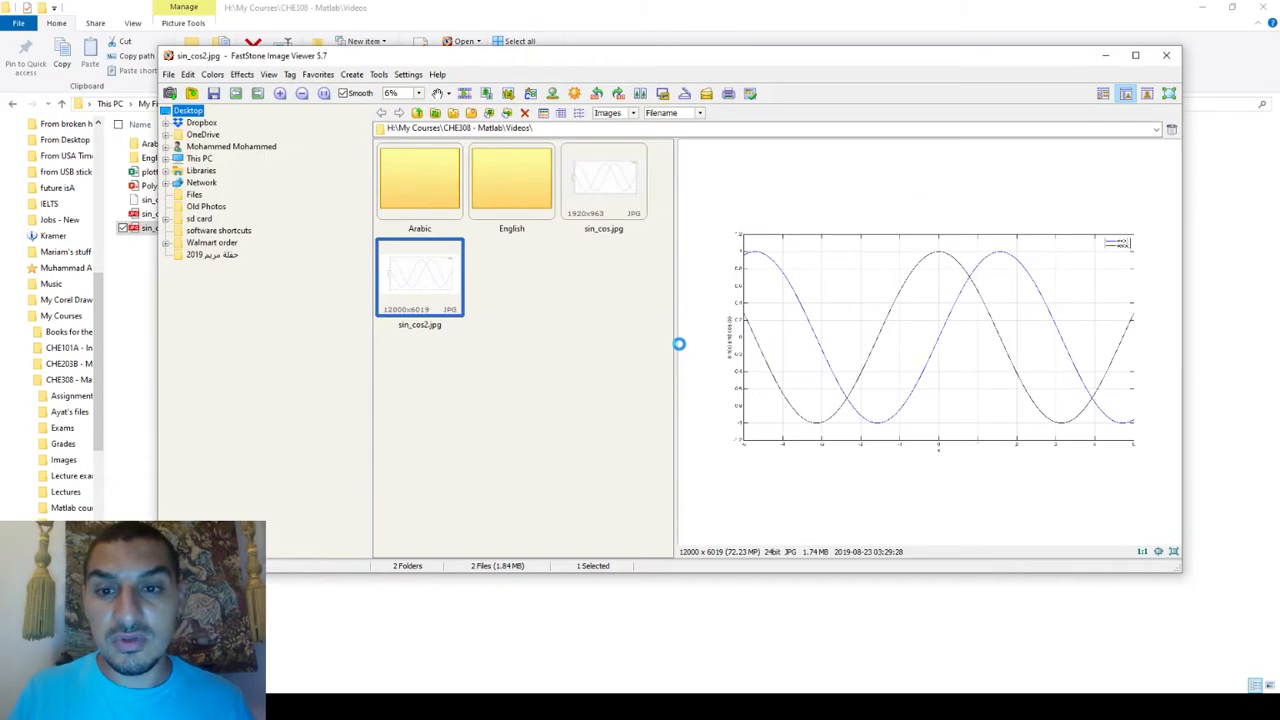
pyautogui.click(1165, 55)
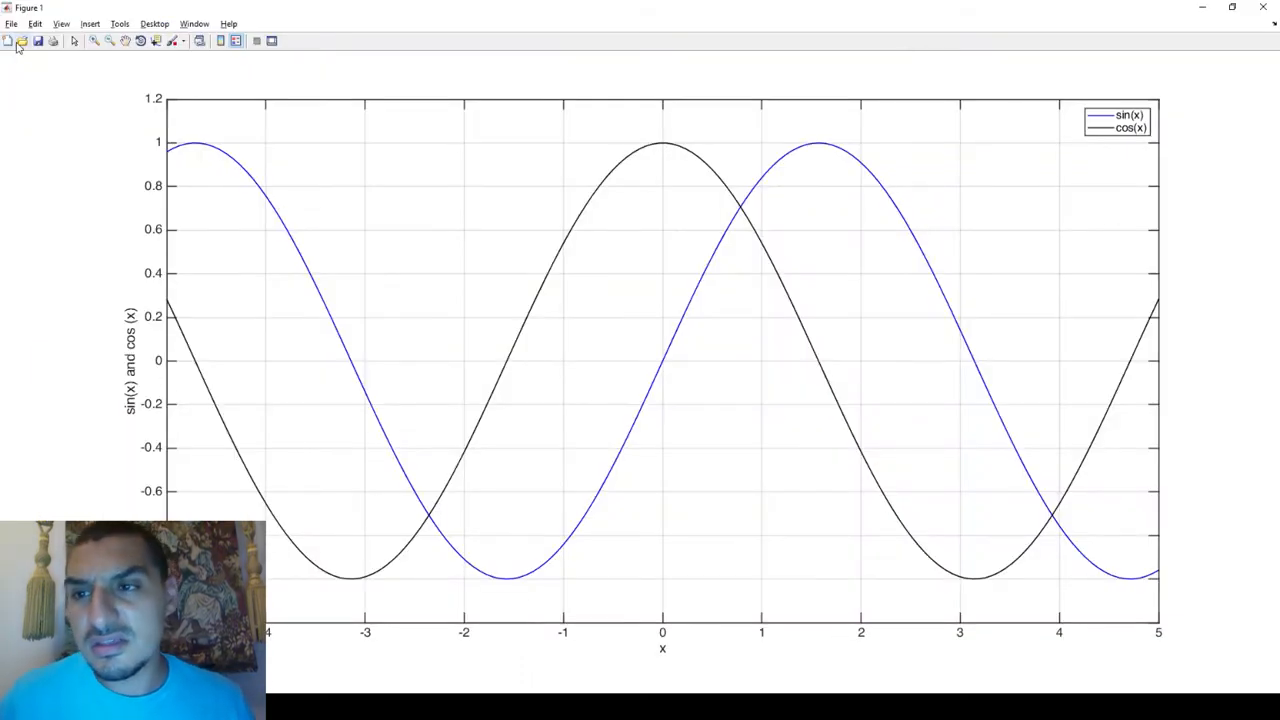
# Dismiss the sin/cos figure window and reopen FastStone over the MATLAB desktop.
pyautogui.click(22, 40)
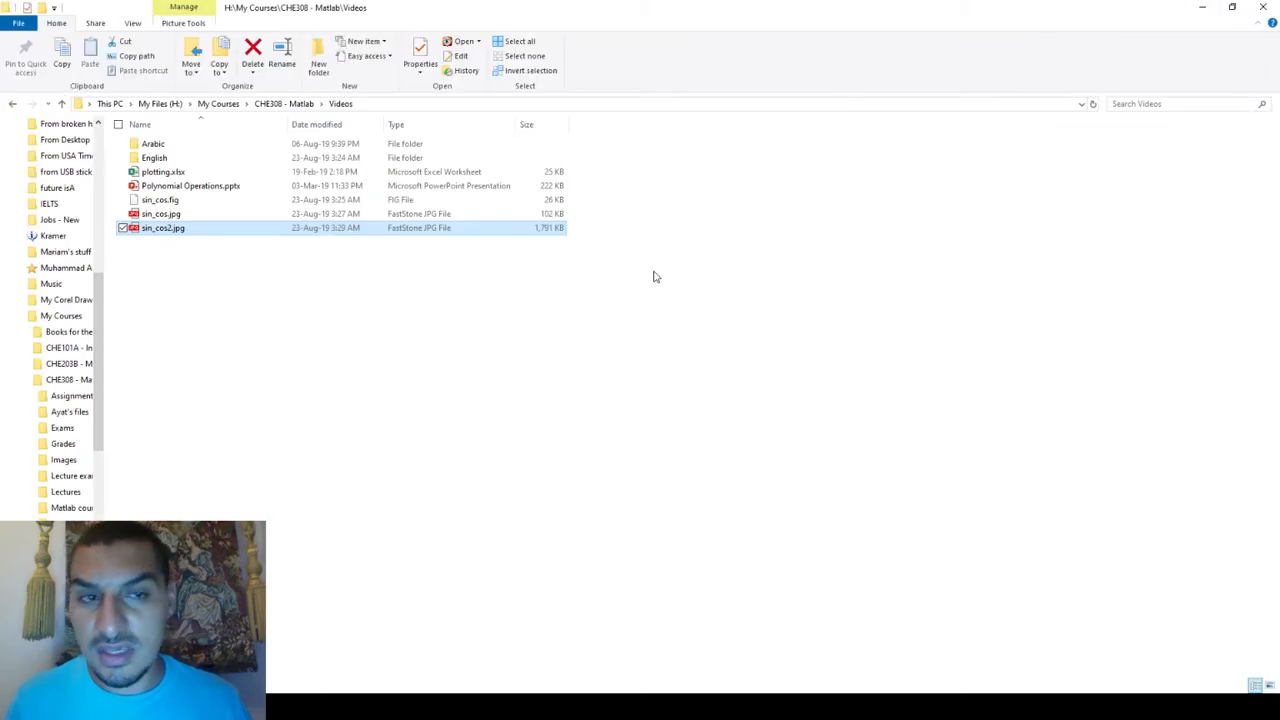
pyautogui.doubleClick(163, 227)
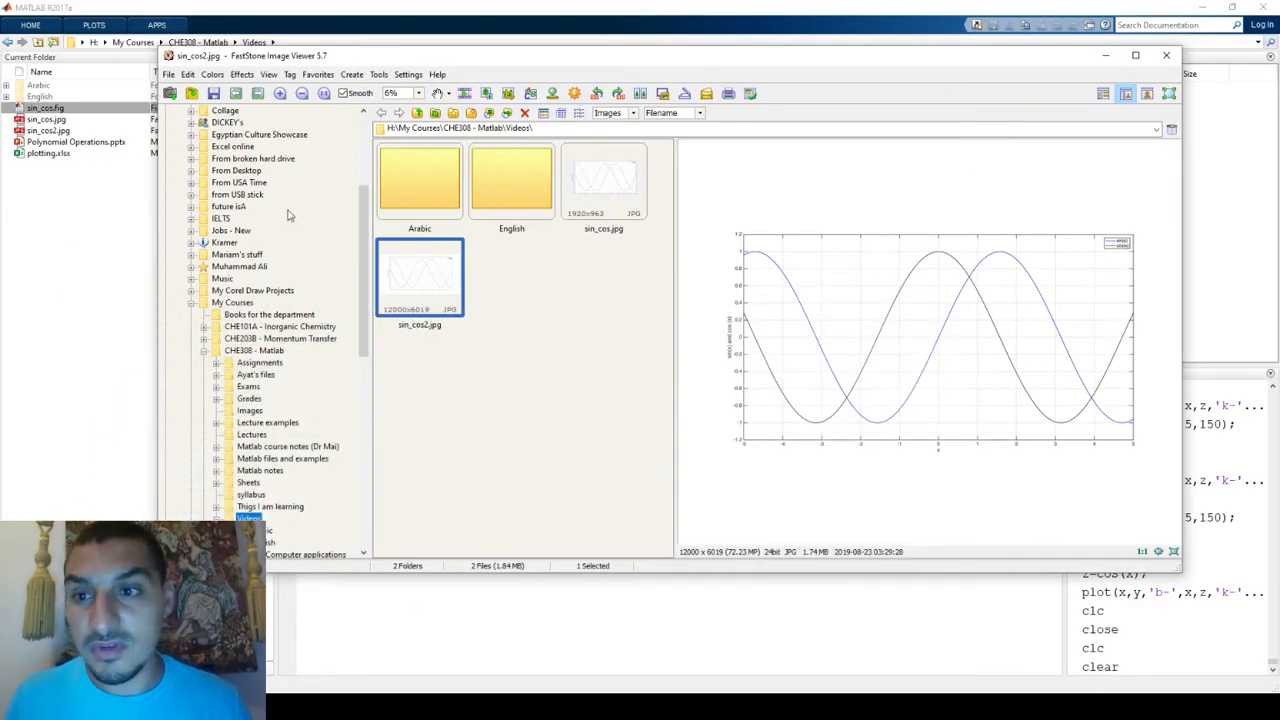
# Bring MATLAB forward to see sin_cos.fig and both JPEG exports in Current Folder.
pyautogui.click(1165, 55)
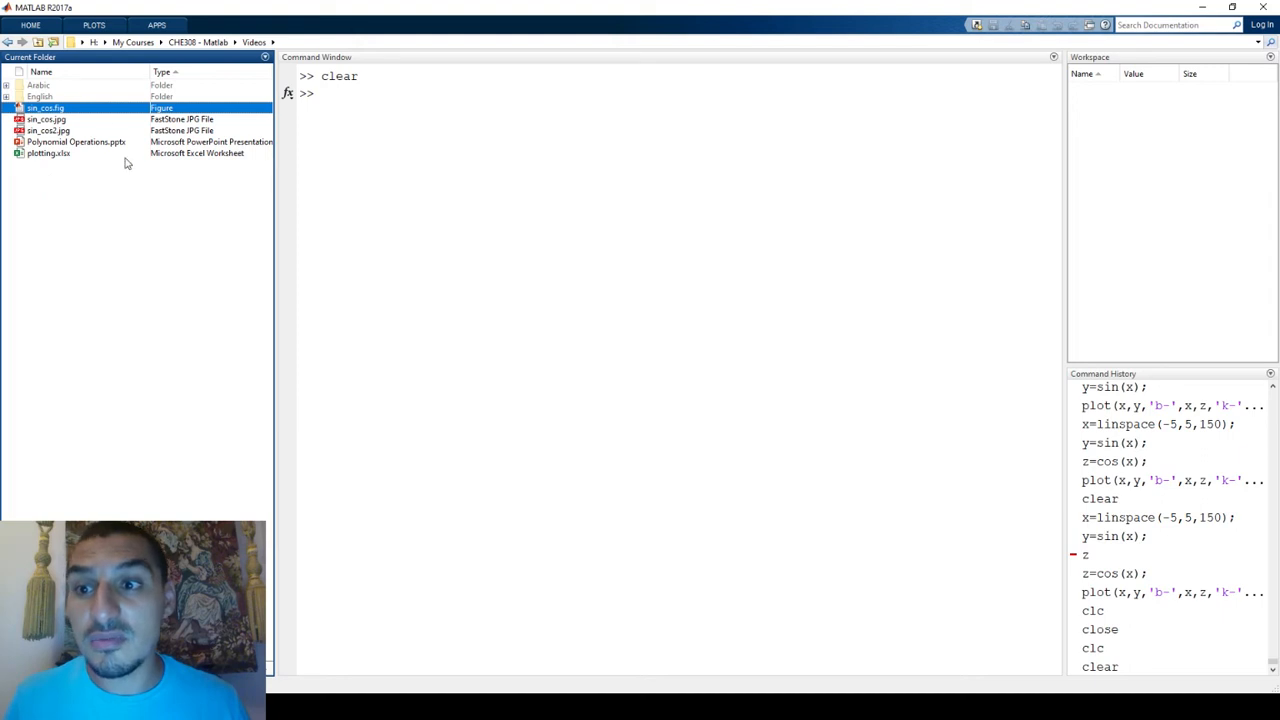
pyautogui.moveTo(75, 190)
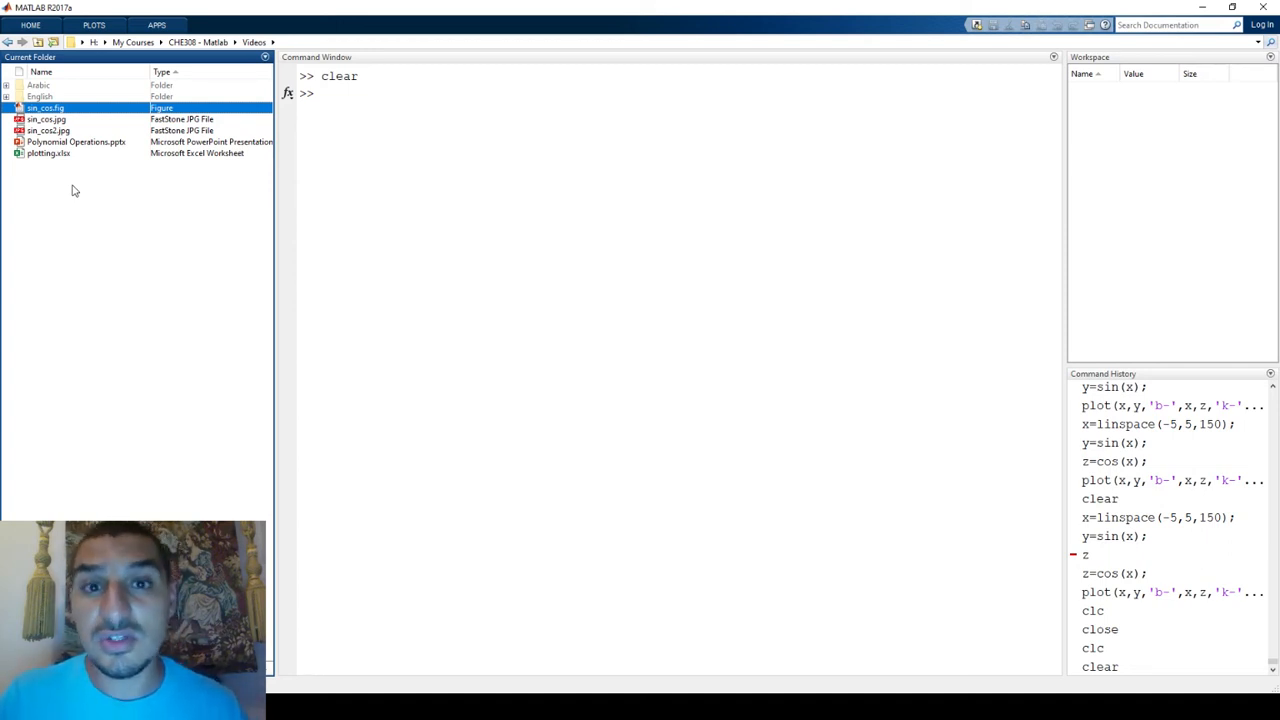
pyautogui.moveTo(71, 173)
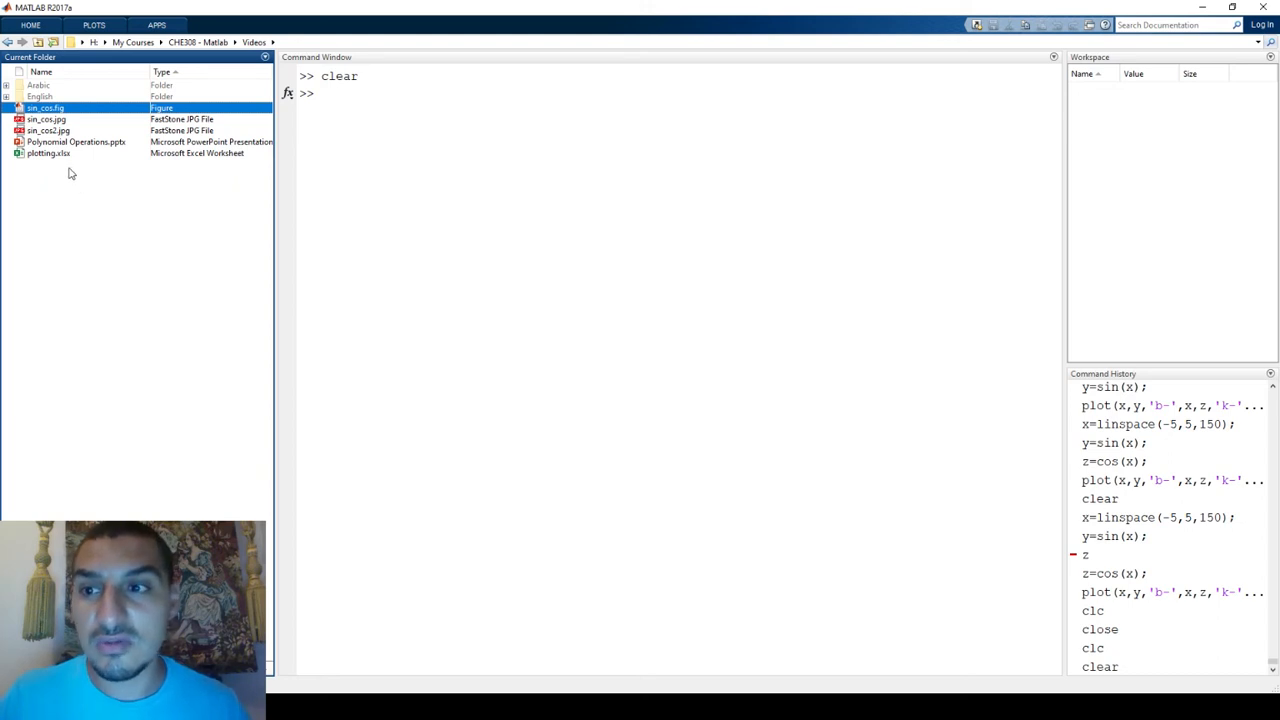
pyautogui.moveTo(33, 122)
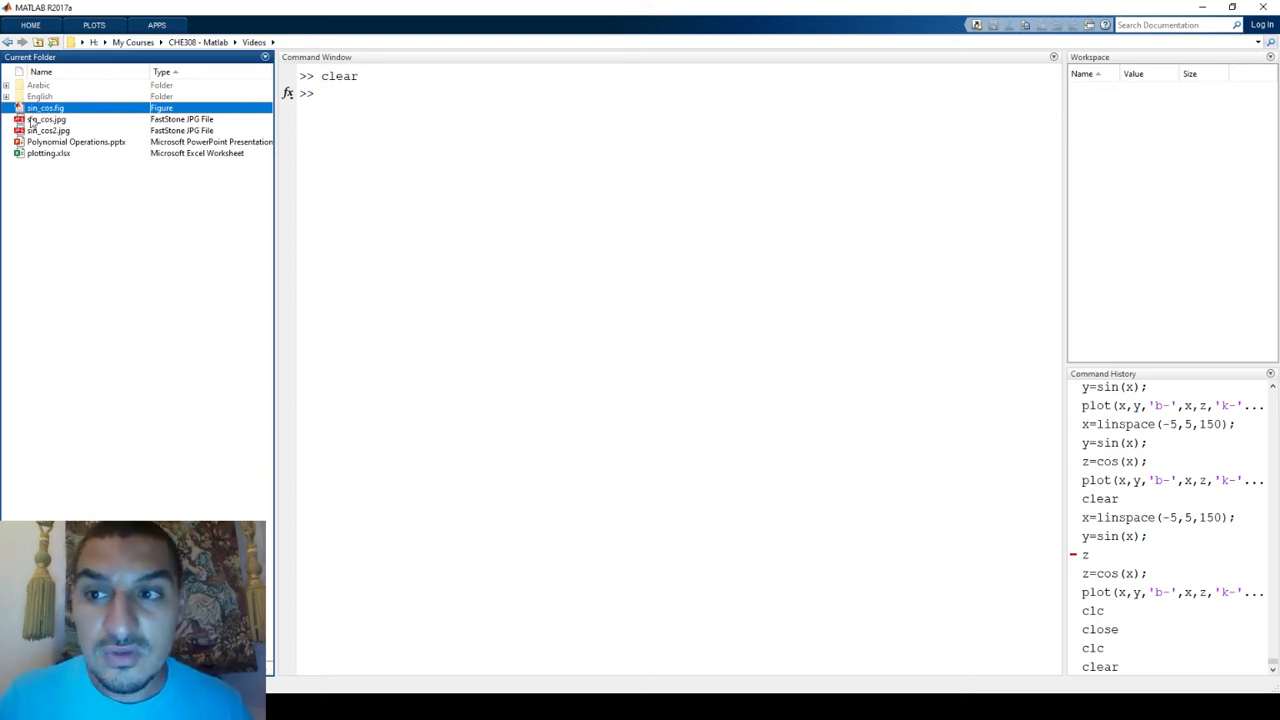